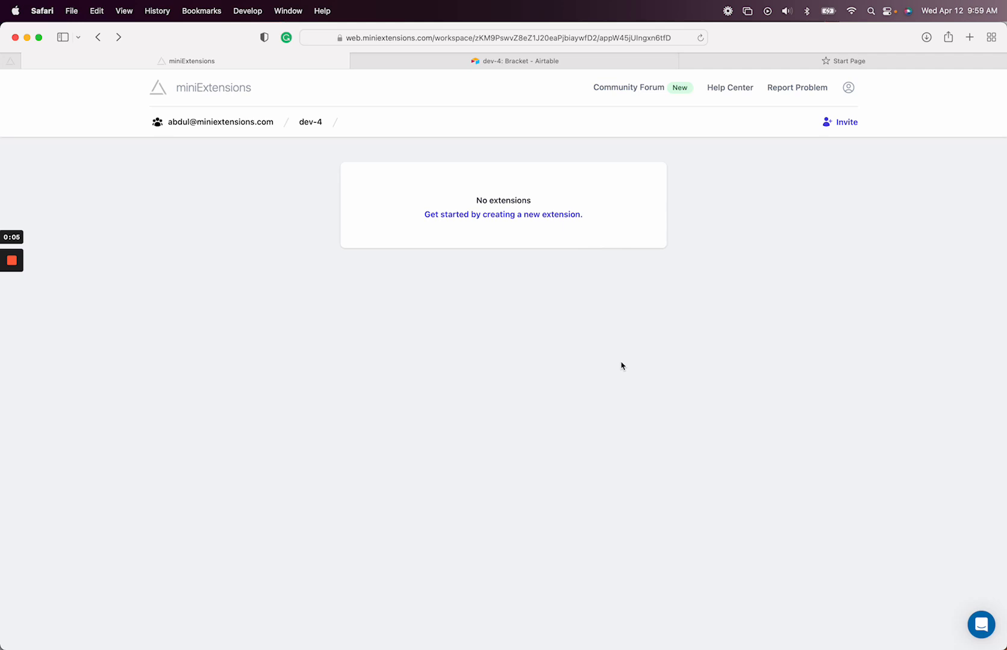
mouse_move(530, 118)
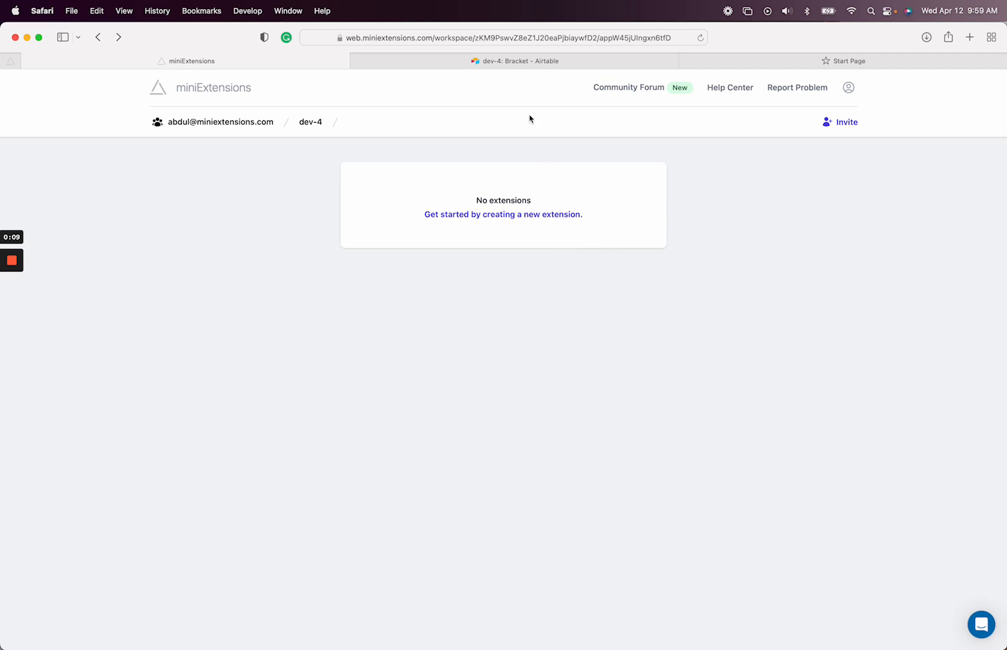
mouse_move(514, 61)
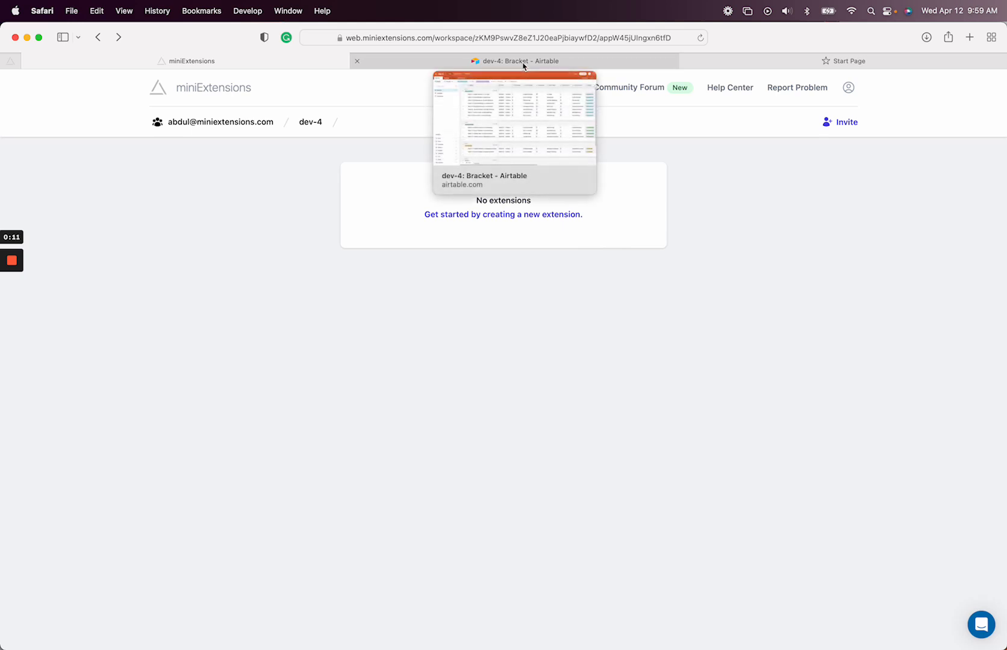
Switch to the Airtable dev-4 base and browse the Seedings and Bracket tables, ending on Seedings
left_click(514, 61)
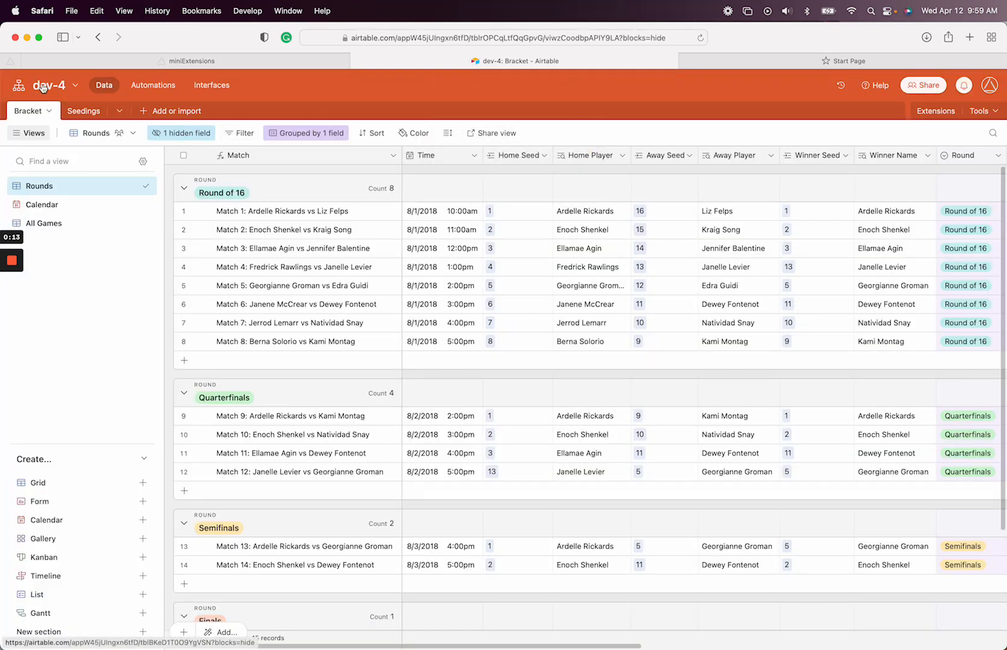
left_click(69, 110)
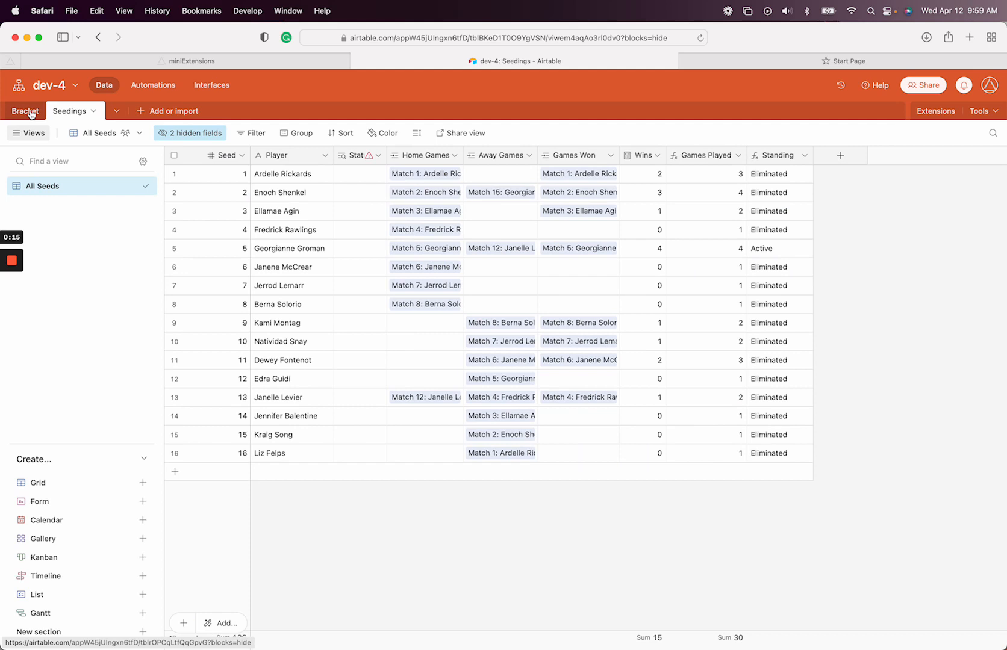
left_click(26, 110)
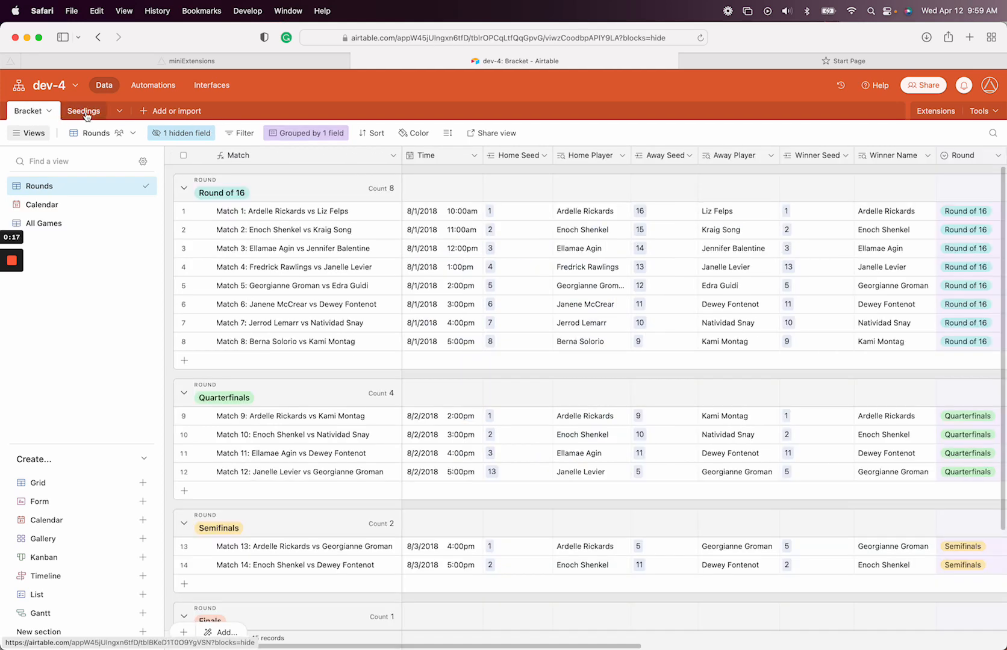
left_click(83, 110)
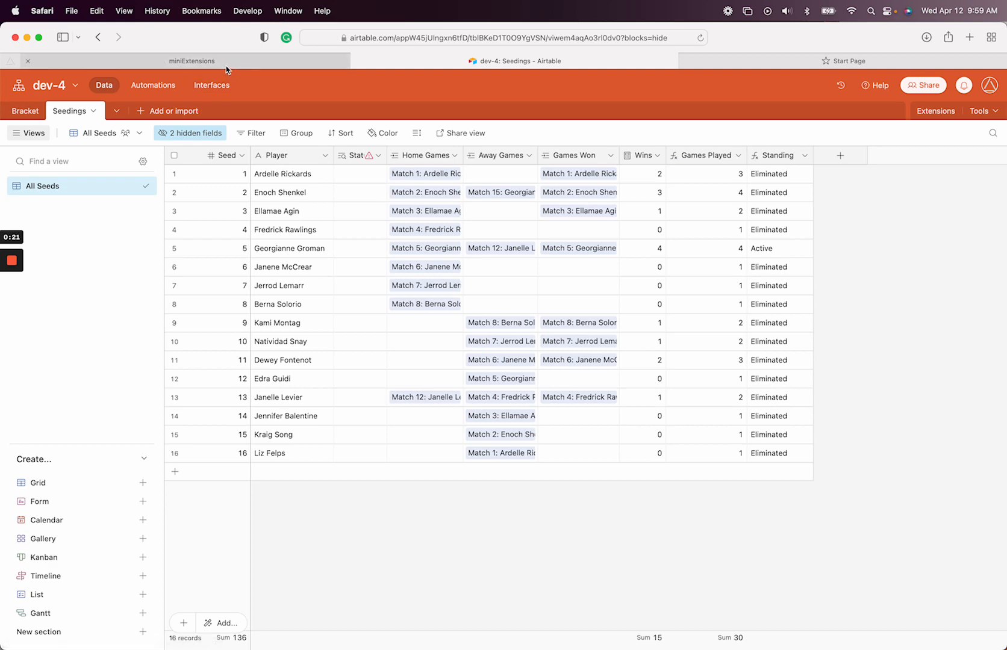
Start a new miniExtensions Portal and open its Users Table dropdown listing Bracket and Seedings
left_click(190, 61)
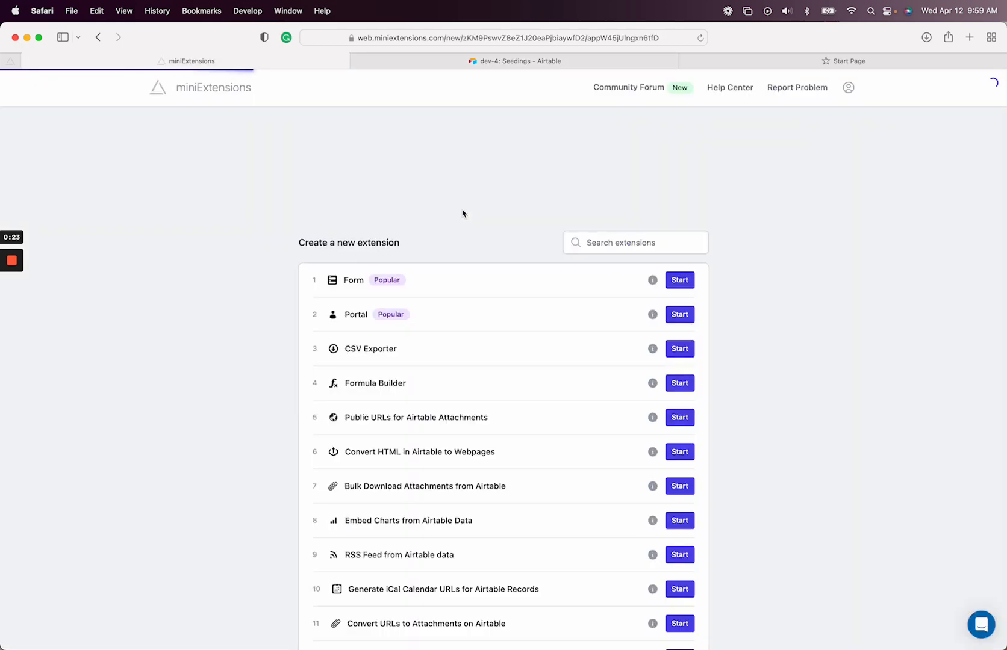
left_click(680, 314)
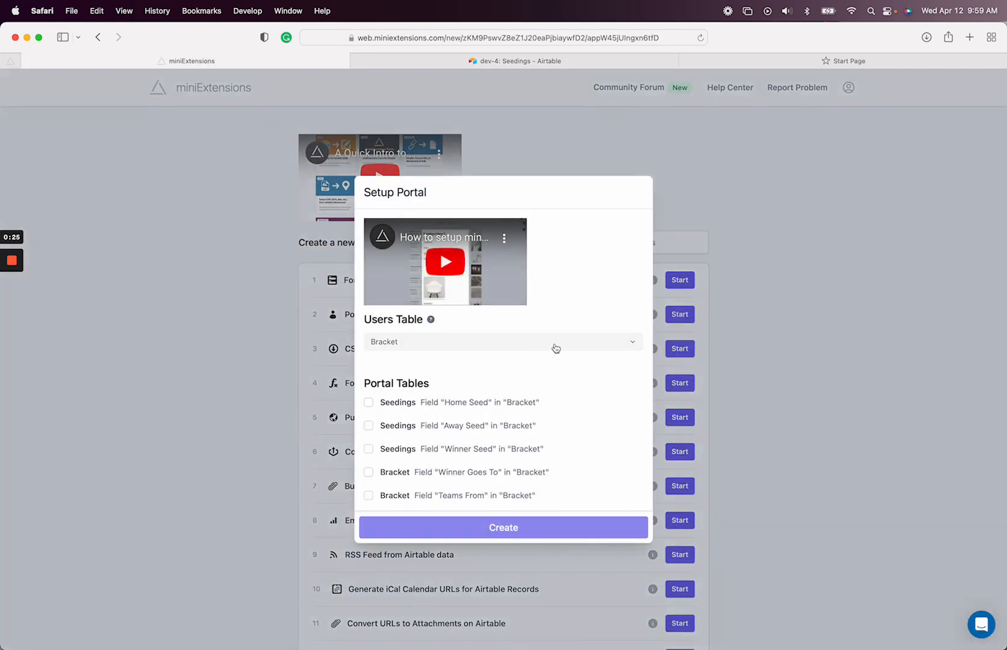
mouse_move(541, 353)
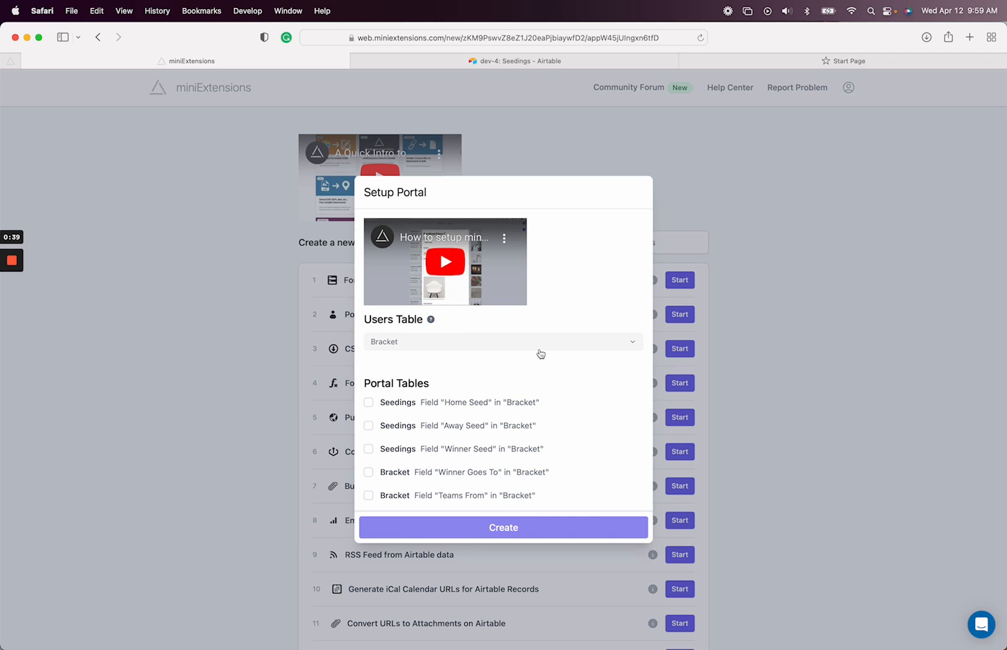
mouse_move(531, 354)
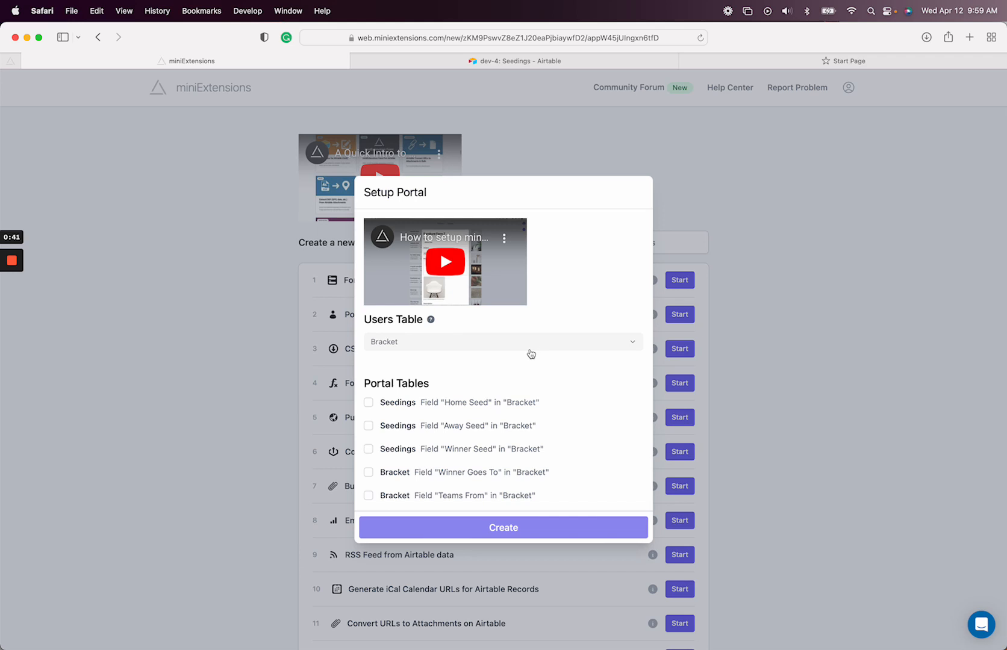
mouse_move(416, 351)
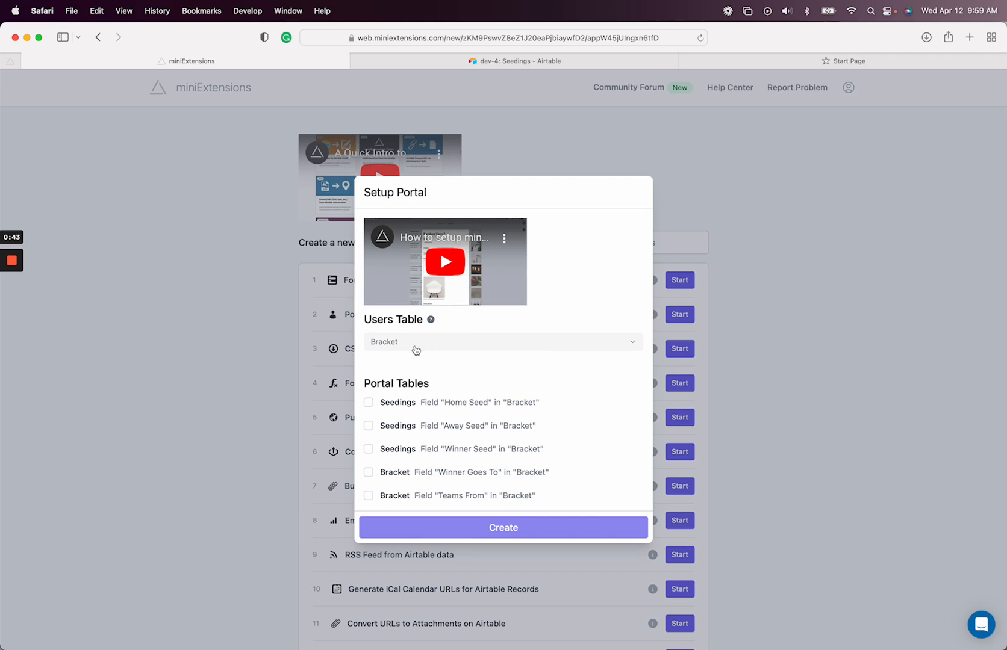
left_click(503, 342)
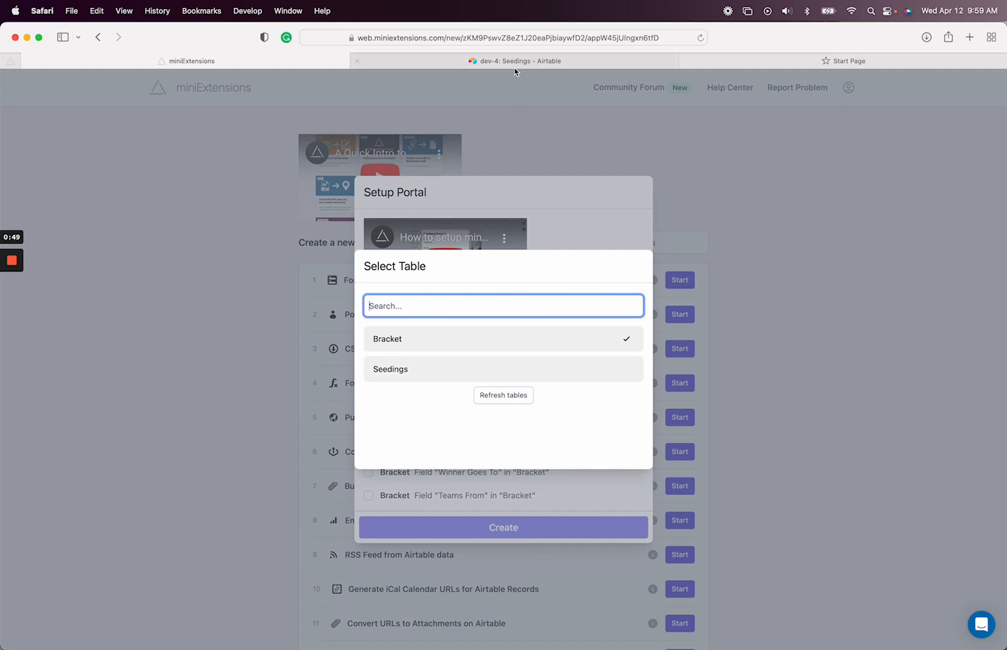
Add a Users table in Airtable with a 'Dummy users' record and open row options to remove empty rows
left_click(513, 61)
type("D")
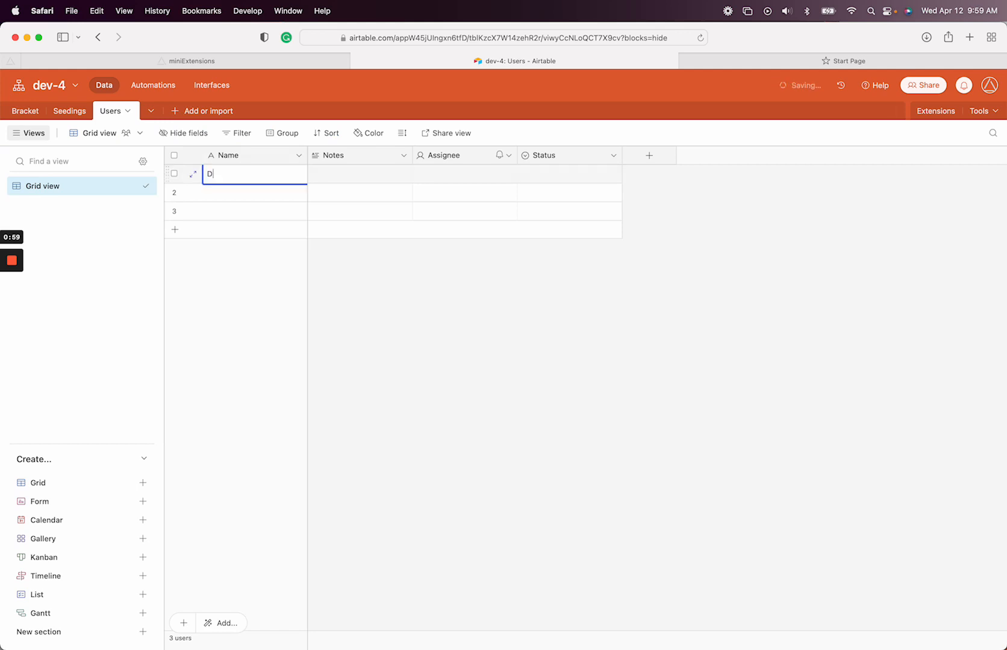
type("ummy users")
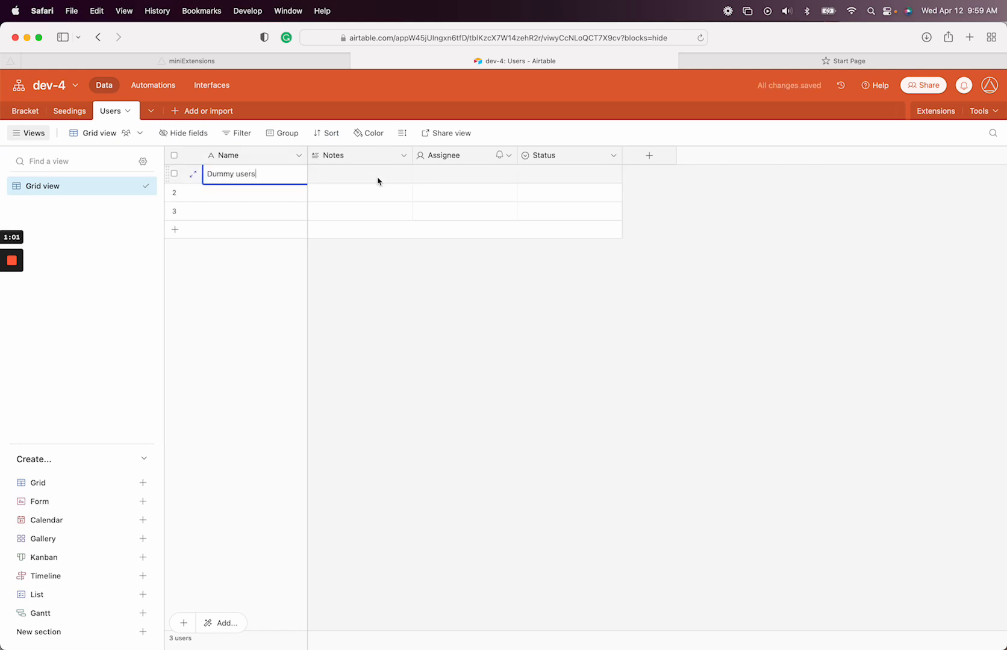
right_click(360, 192)
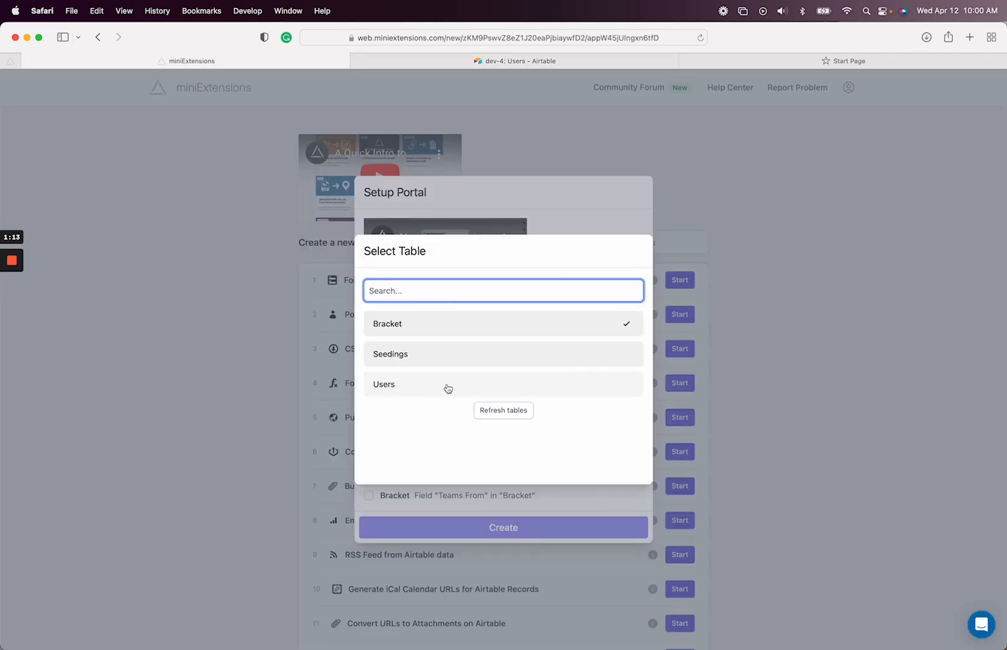
Choose Users as the portal's users table, then return to Airtable's Users table via Seedings
left_click(383, 384)
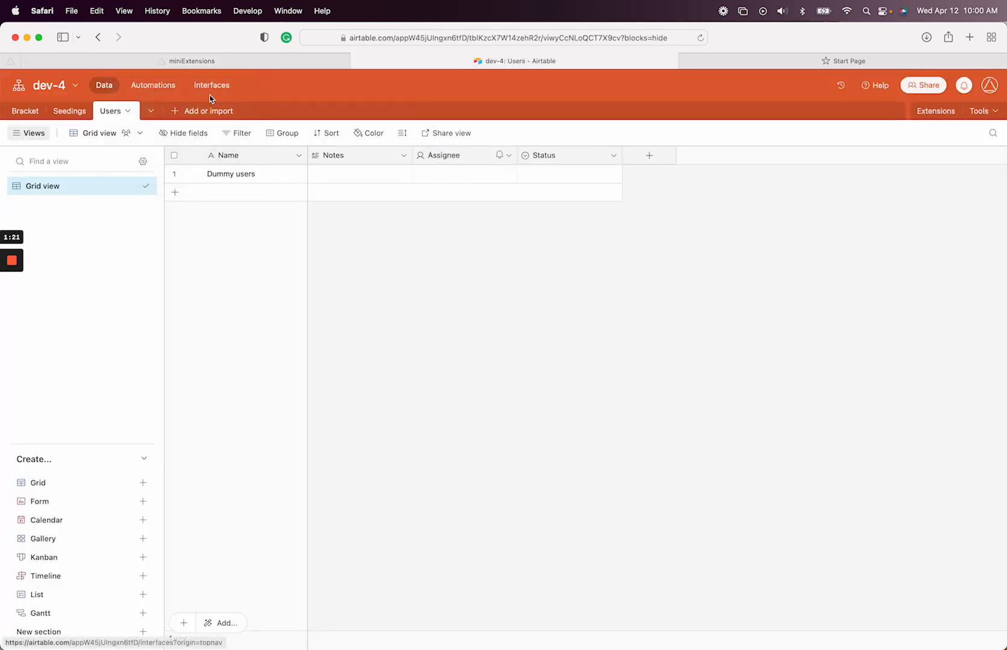
left_click(69, 111)
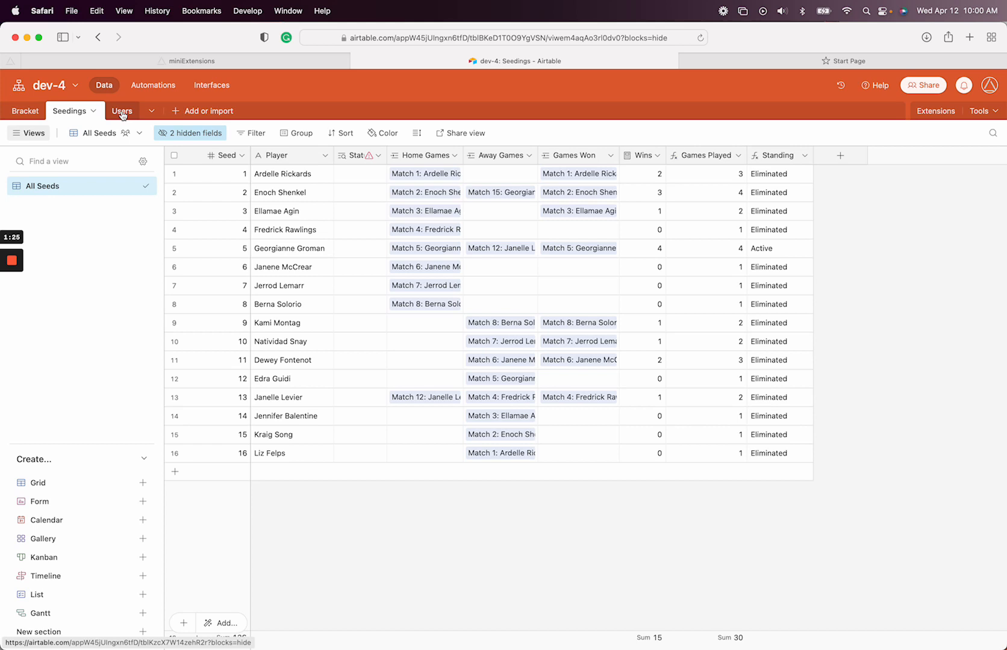
left_click(122, 111)
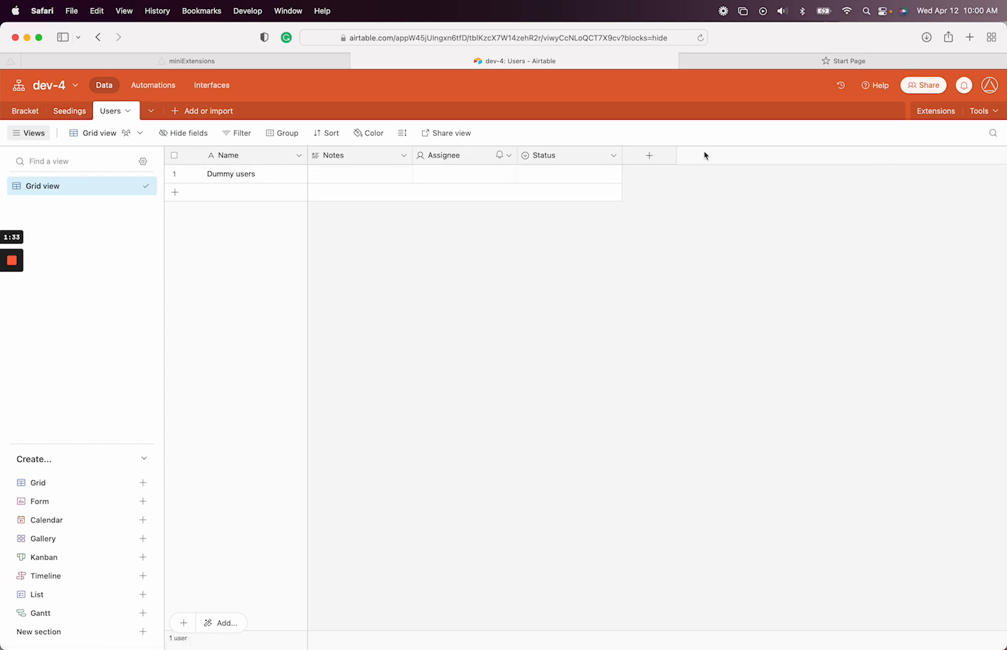
Create a 'Seedings' field on Users that links to Seedings table records
left_click(649, 155)
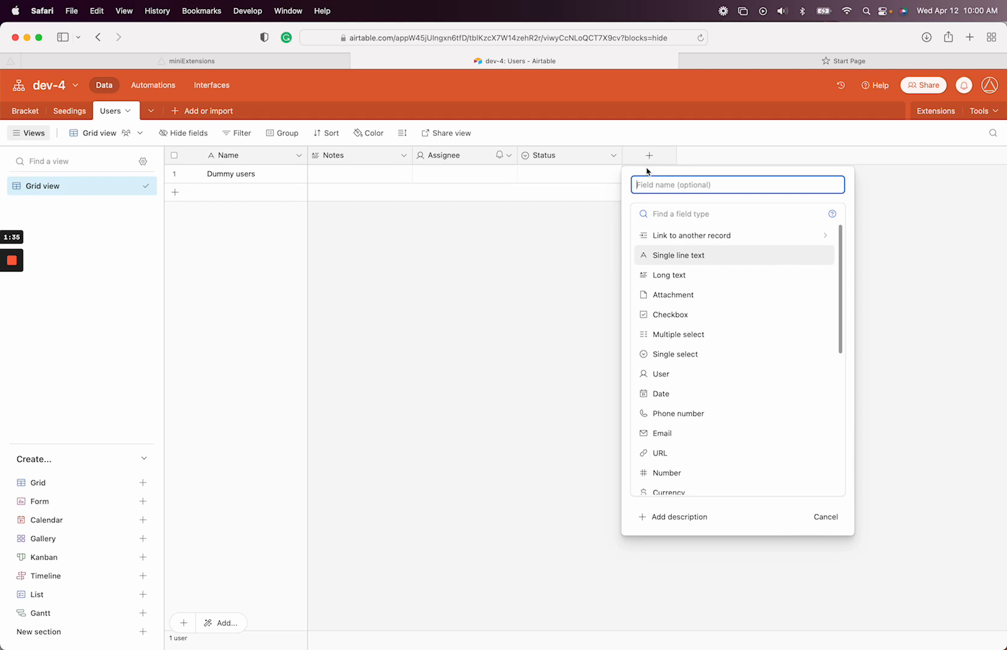
type("Seedings")
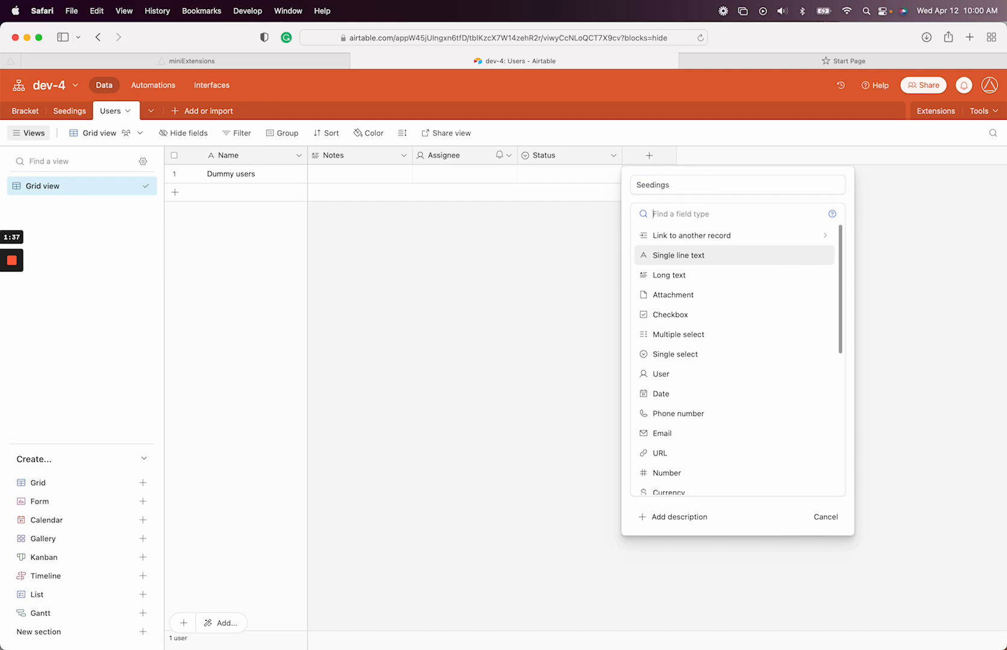
left_click(693, 235)
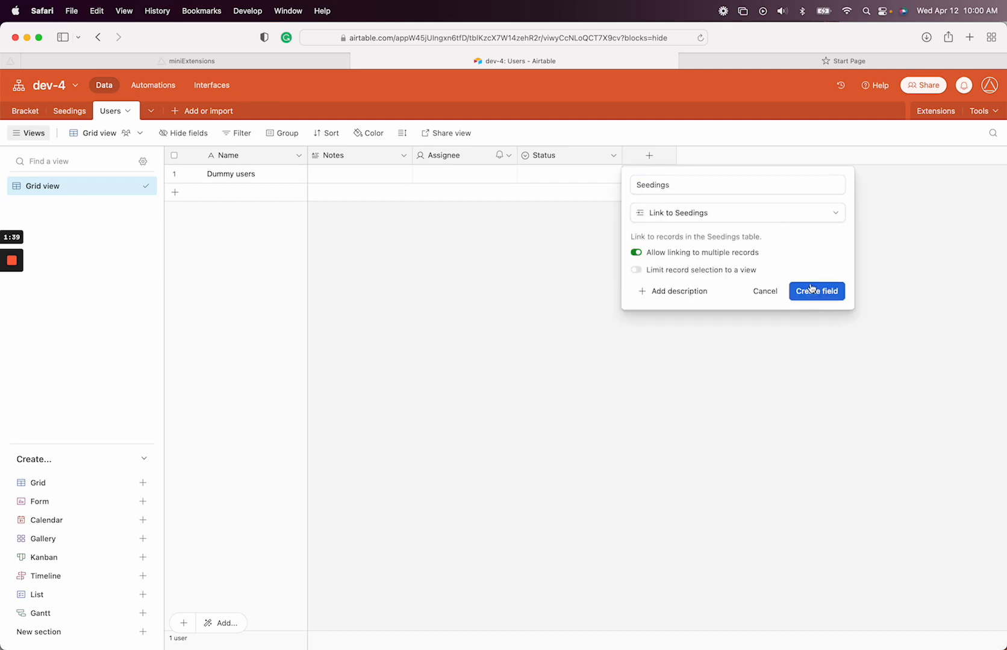
left_click(188, 60)
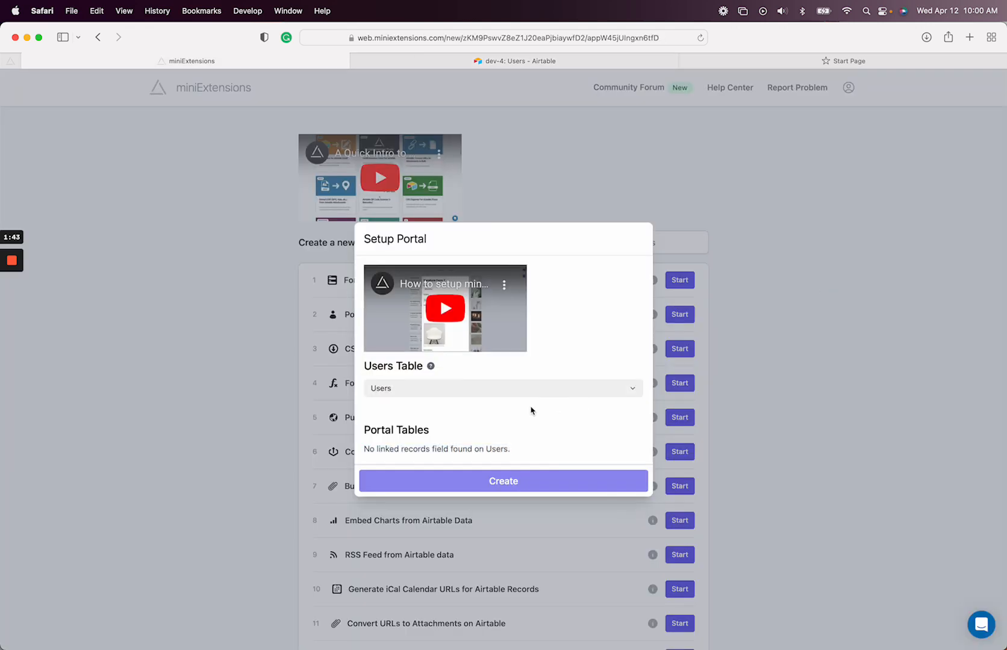
Set Users Table to Users and tick Seedings under Portal Tables
left_click(503, 388)
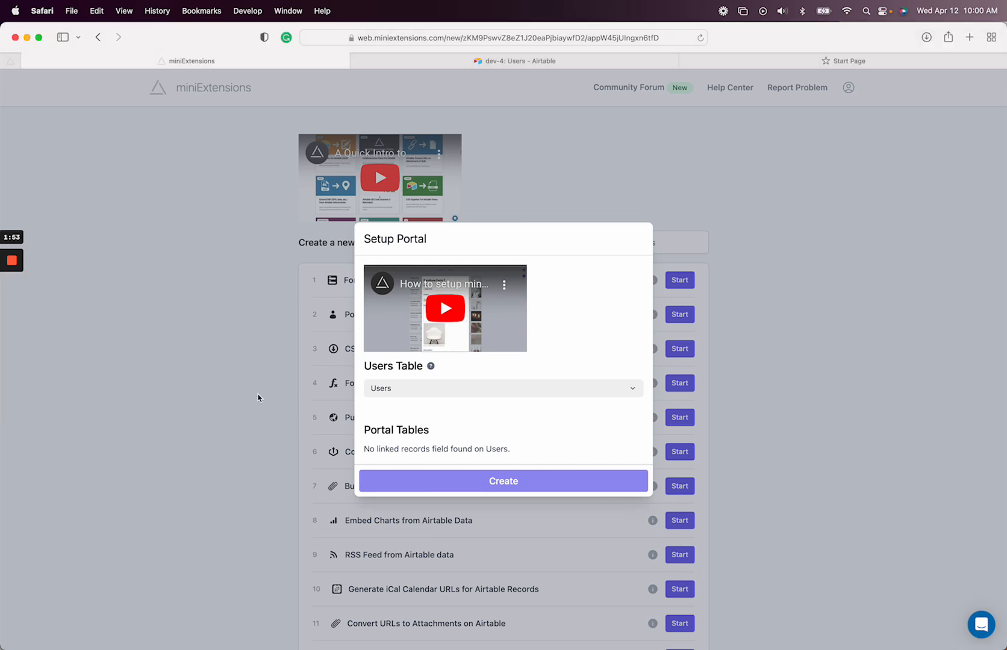
left_click(503, 388)
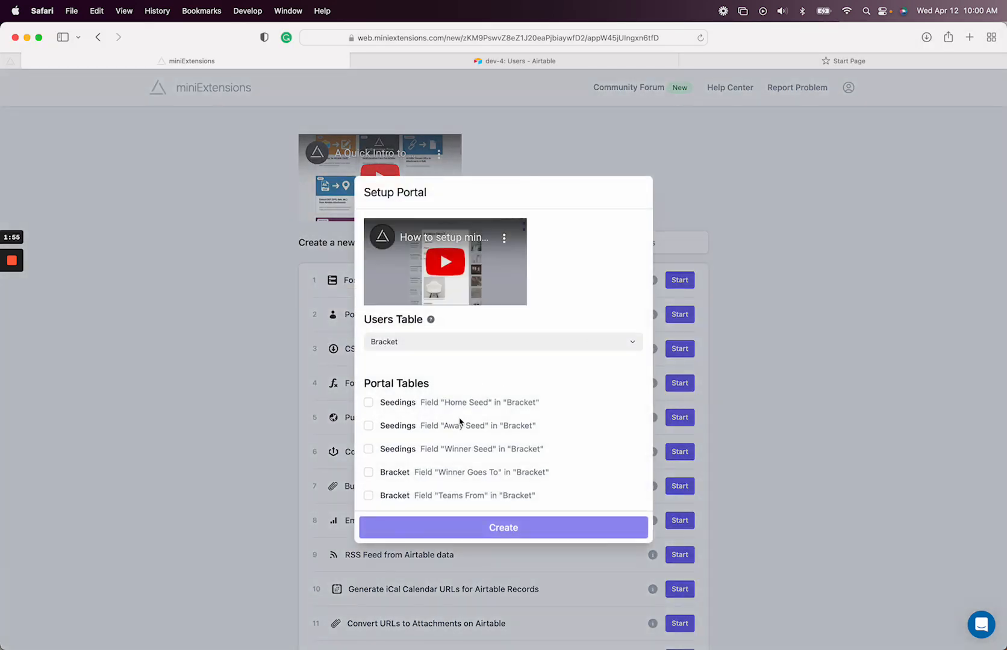
left_click(503, 341)
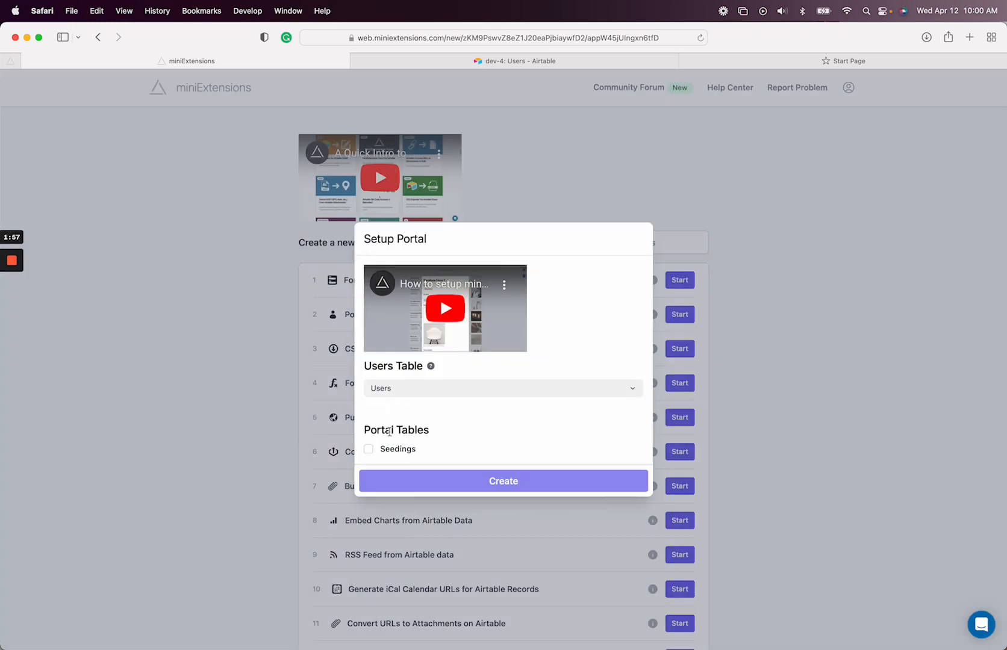
left_click(368, 449)
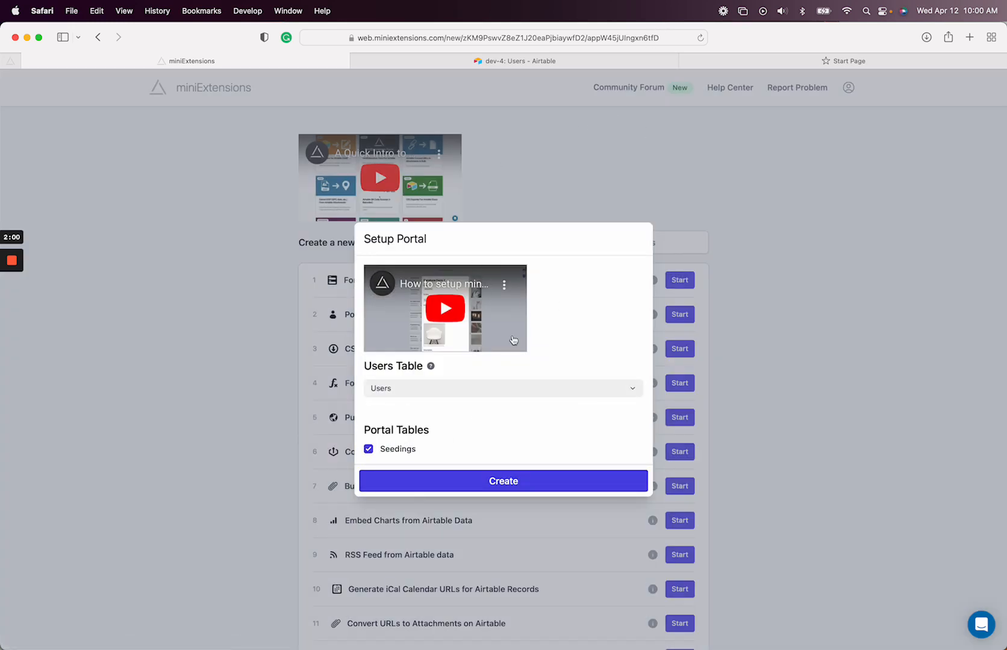
left_click(502, 481)
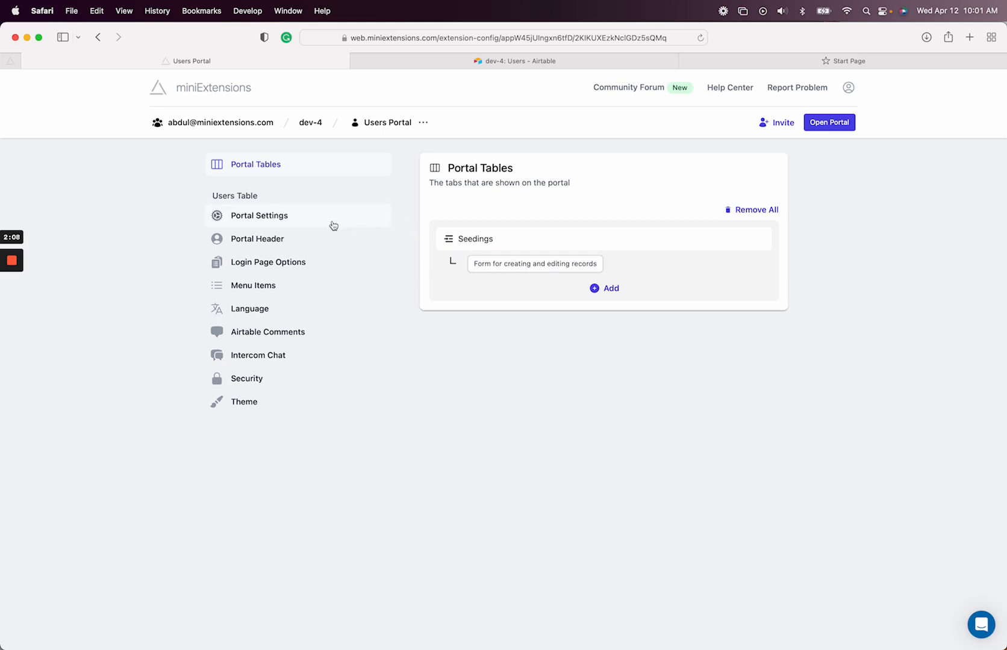
Open Portal Settings for the new Users Portal
left_click(259, 215)
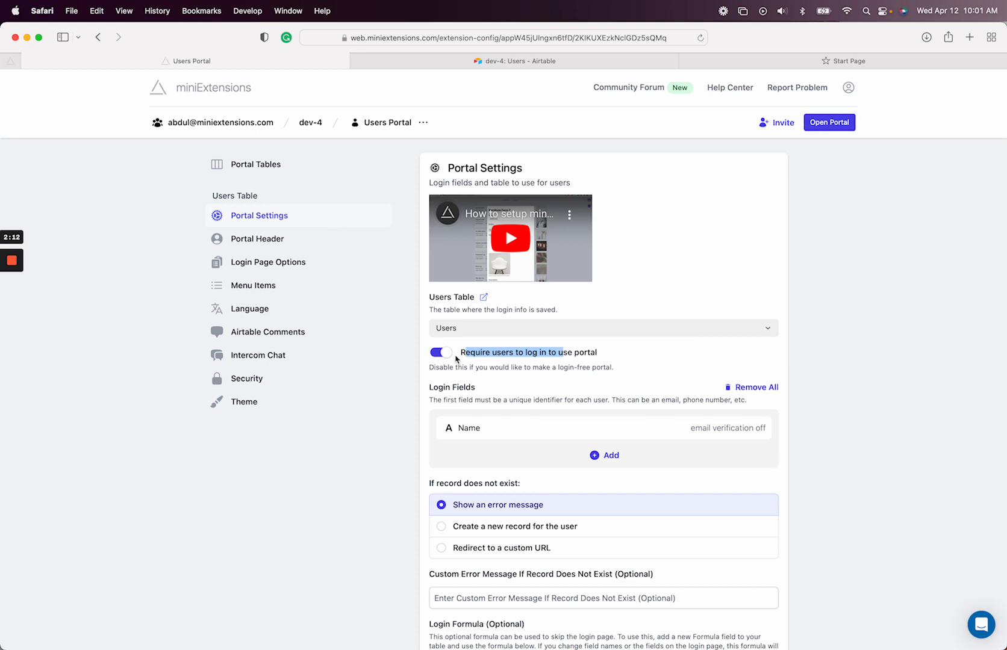
Turn off 'Require users to log in' and return to Airtable's Users table
left_click(440, 352)
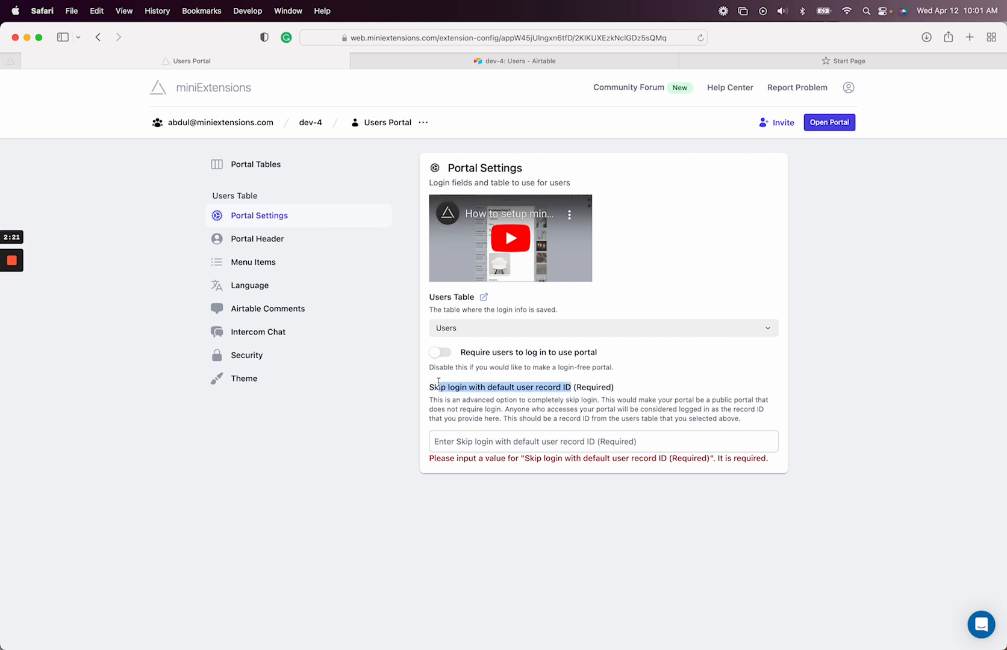
left_click(514, 61)
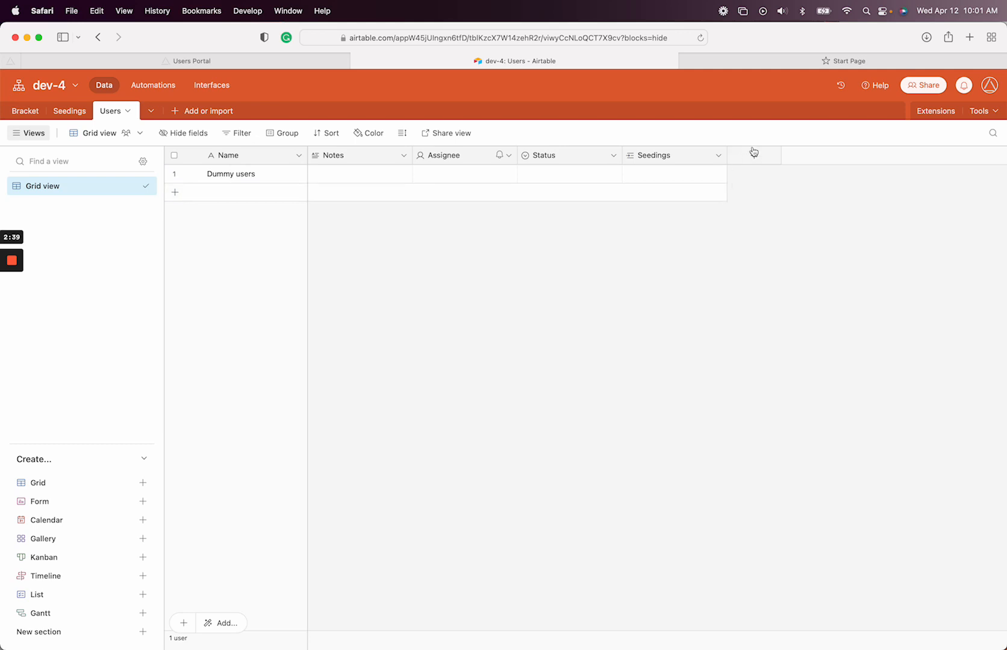
Add a 'Record ID' formula field using RECORD_ID() to the Users table
type("Record ID")
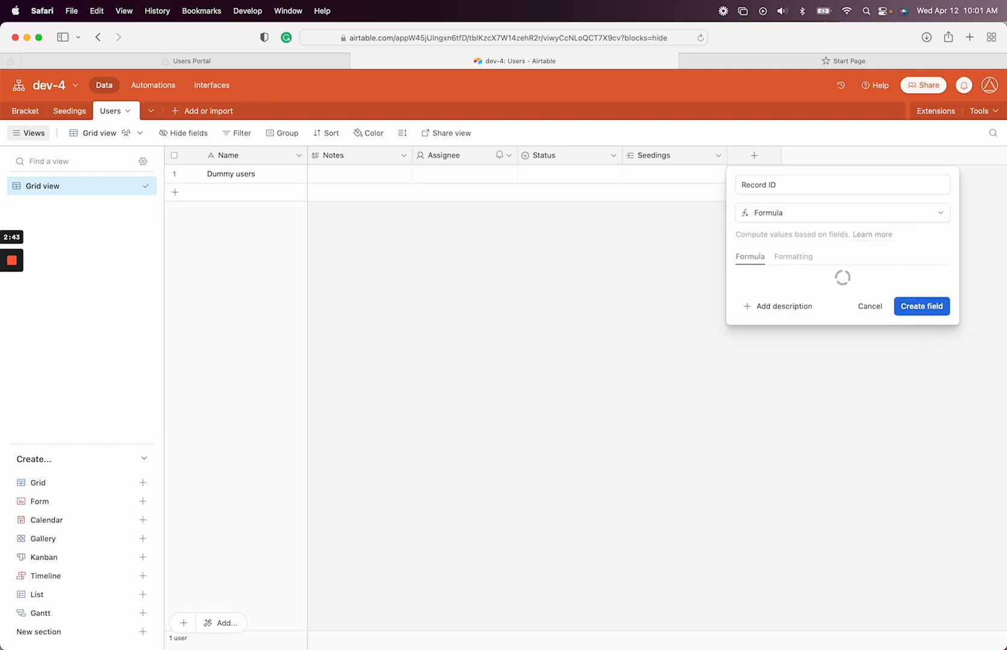
type("reco")
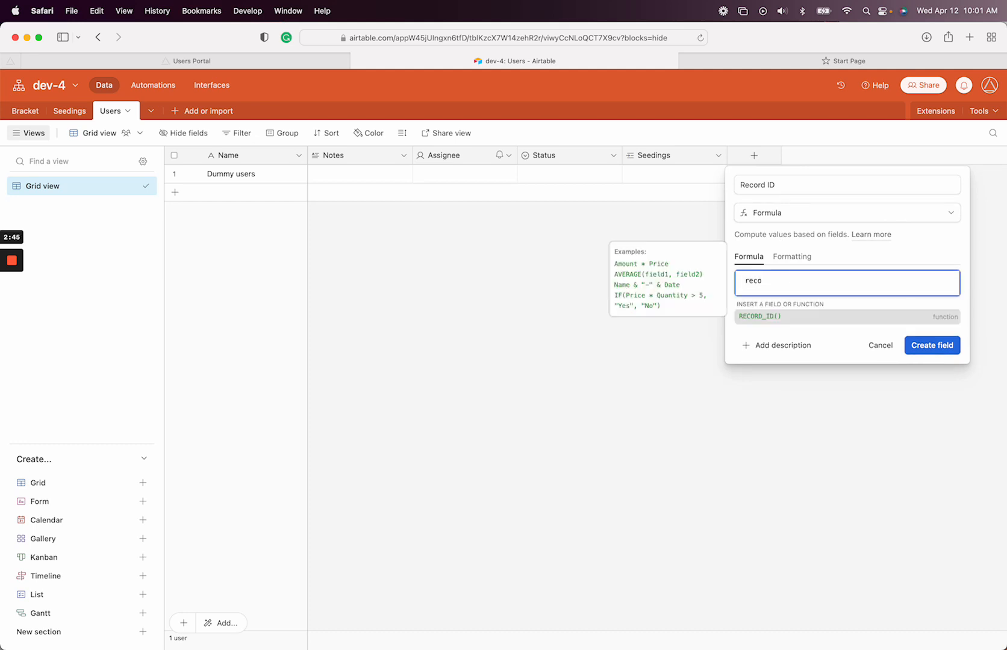
left_click(761, 319)
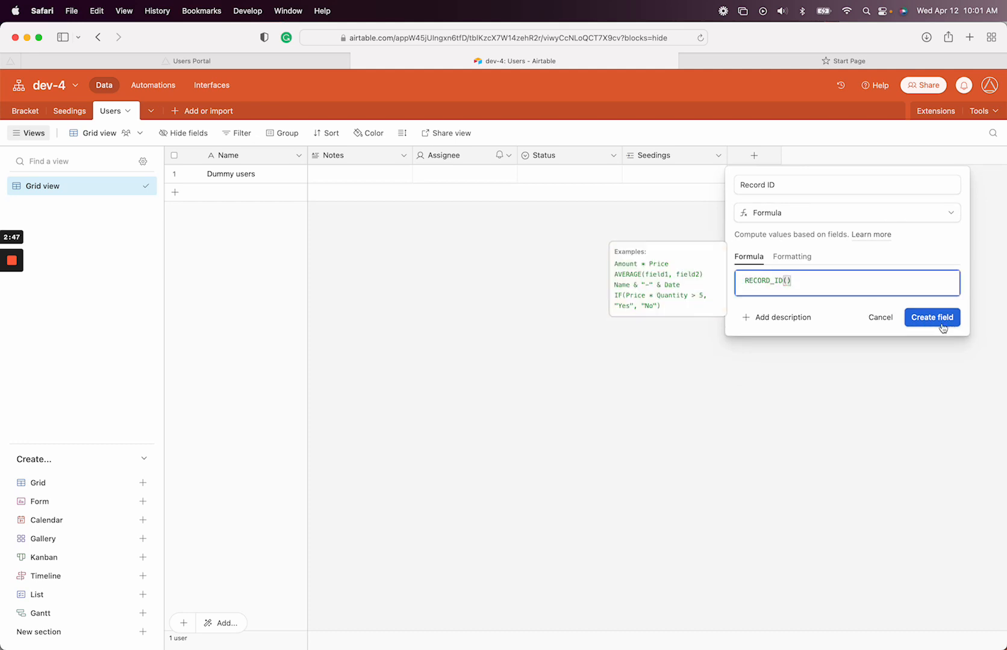
left_click(932, 317)
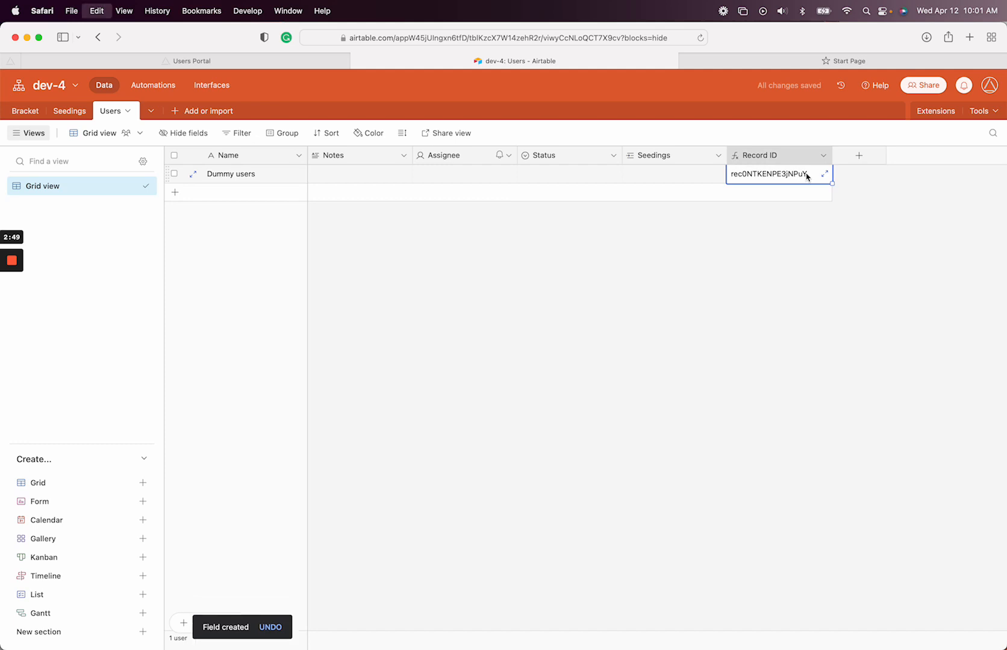
left_click(191, 60)
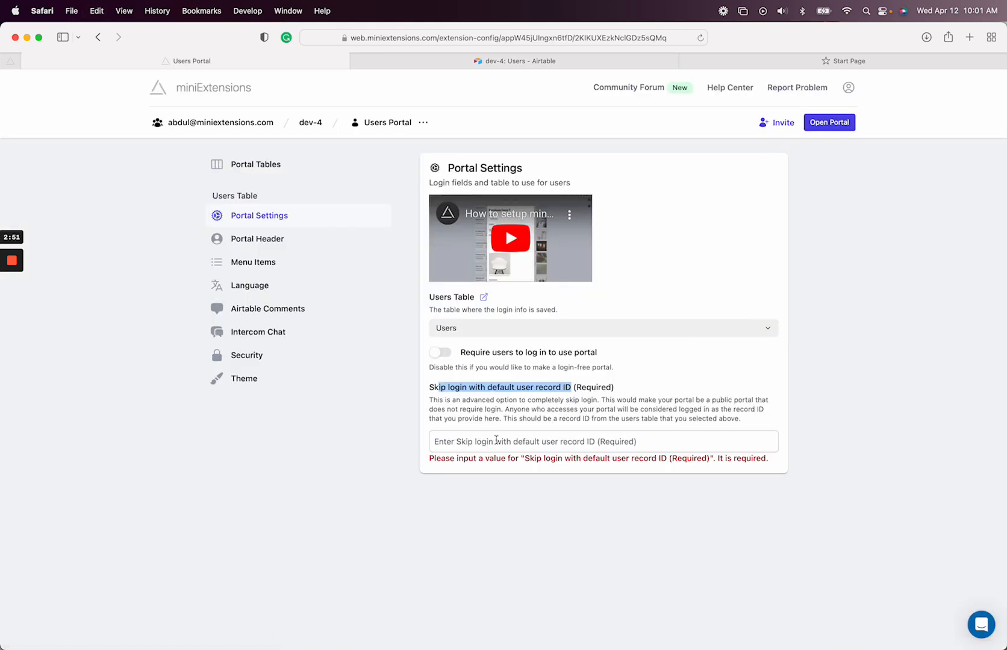
Enter rec0NTKENPE3jNPuY as the default user record ID and open Portal Tables
type("rec0NTKENPE3jNPuY")
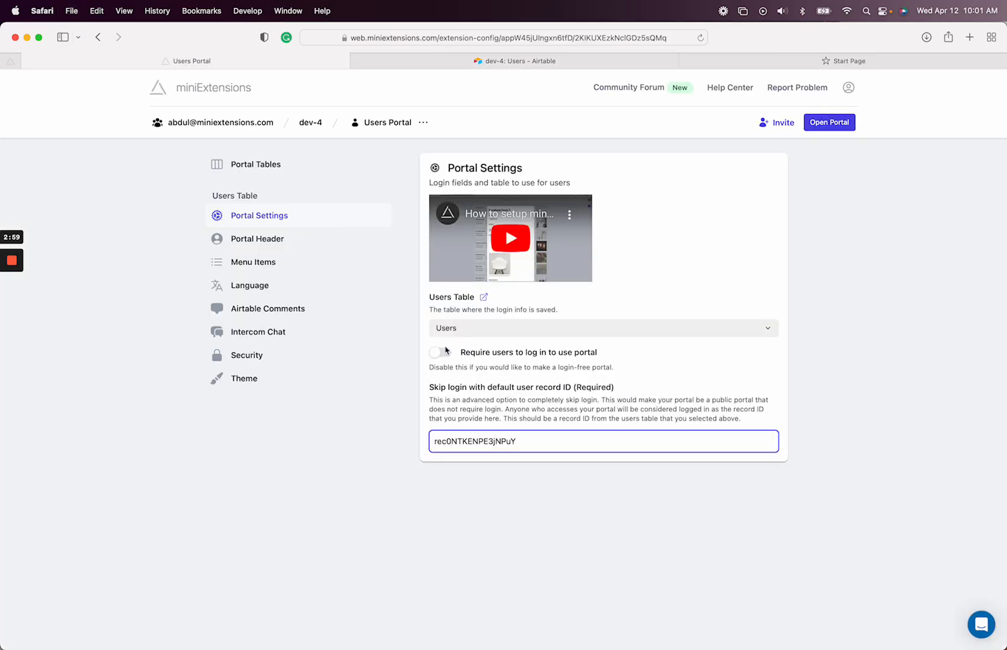
left_click(254, 164)
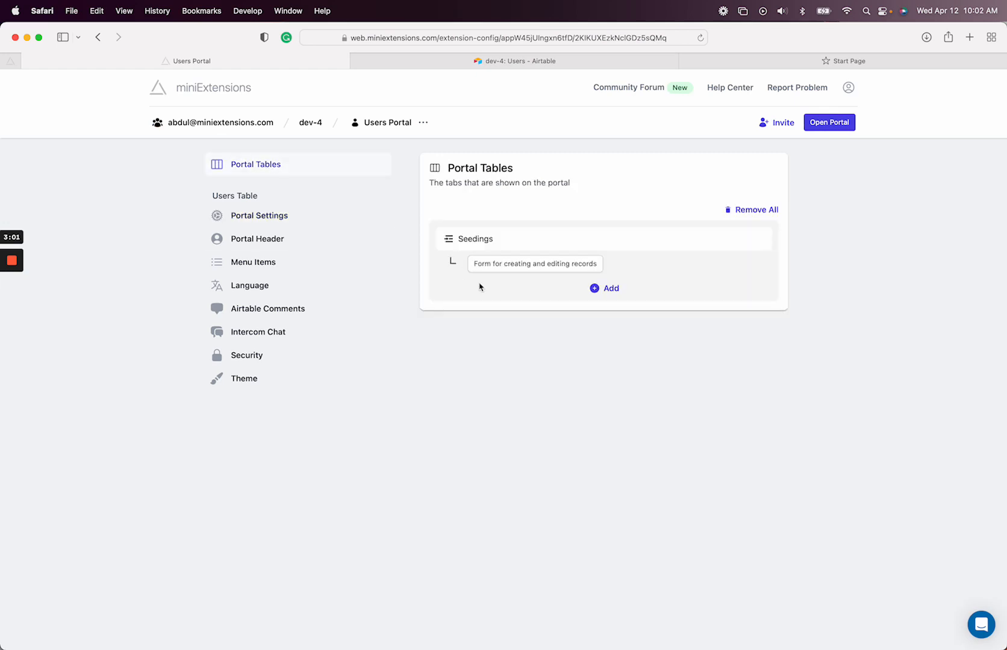
mouse_move(830, 123)
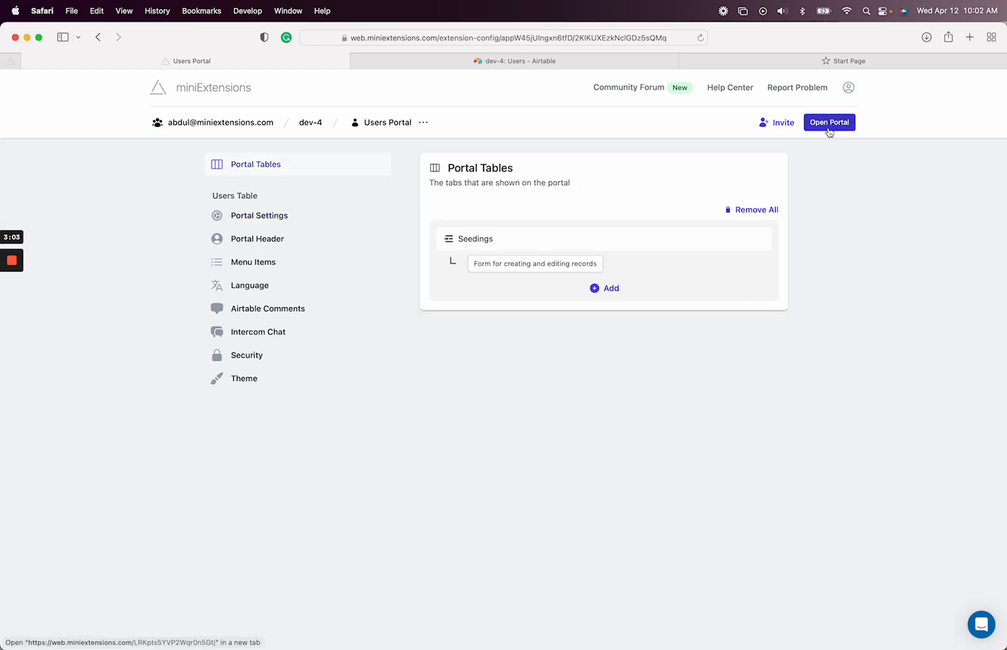
Rename the portal to 'Seedings Grid' and view it live in a new tab
left_click(829, 123)
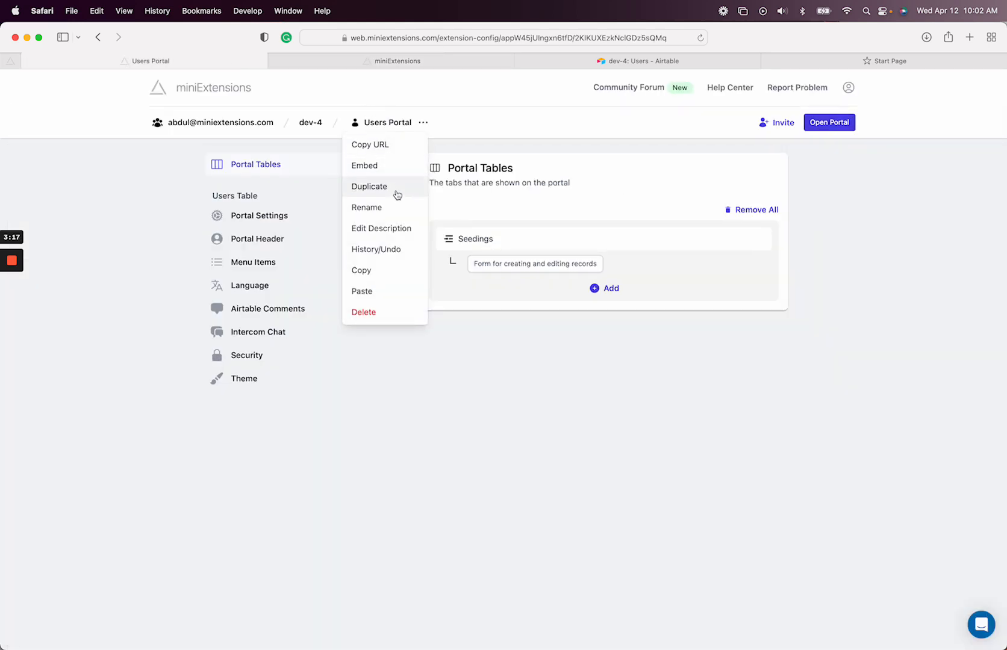
left_click(367, 207)
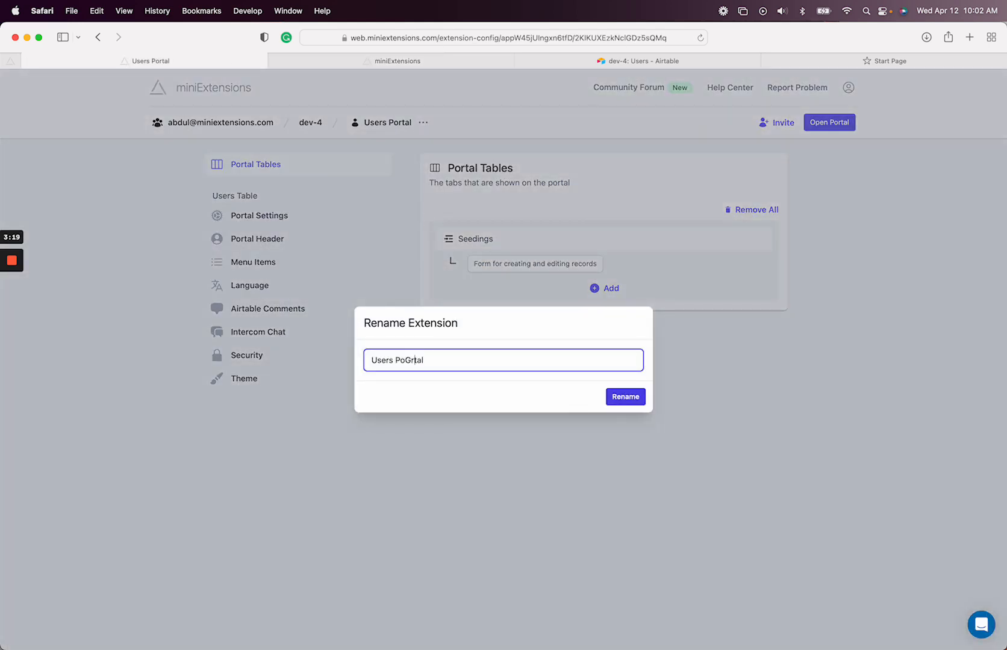
type("Seeding")
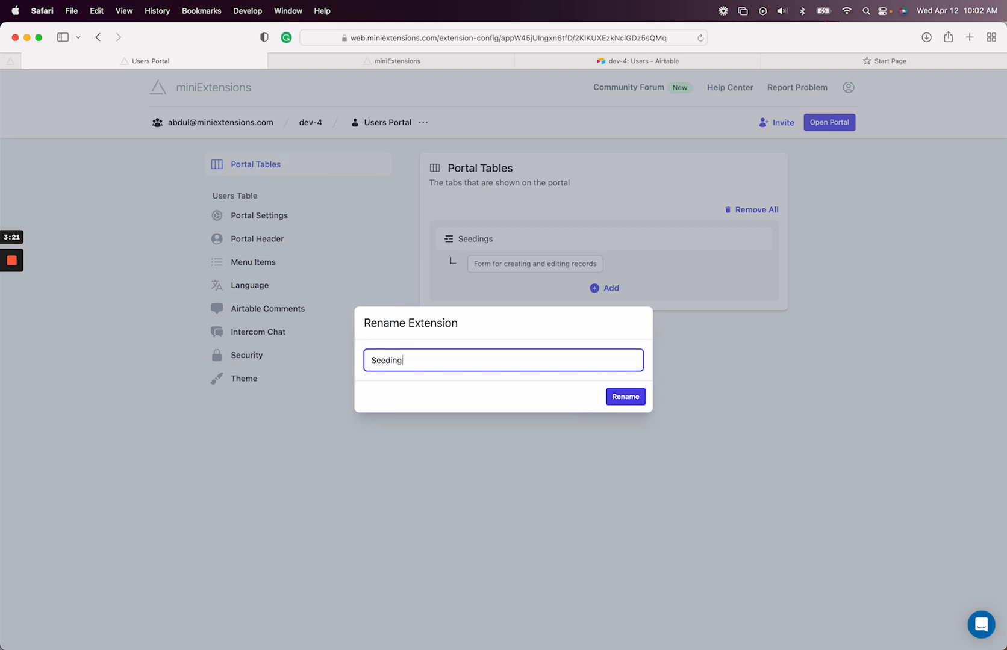
left_click(625, 396)
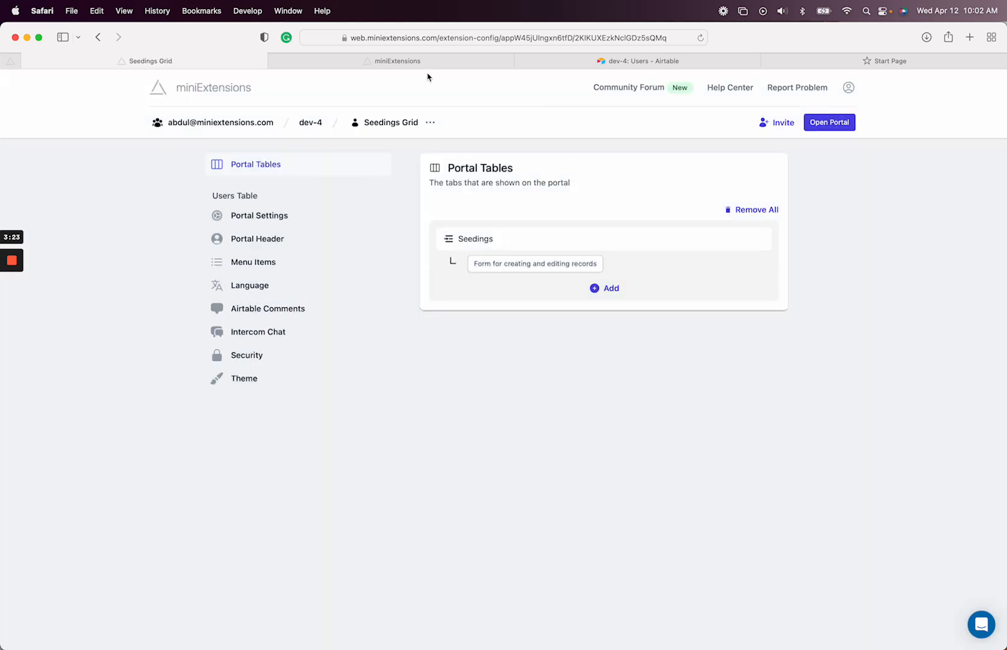
left_click(830, 123)
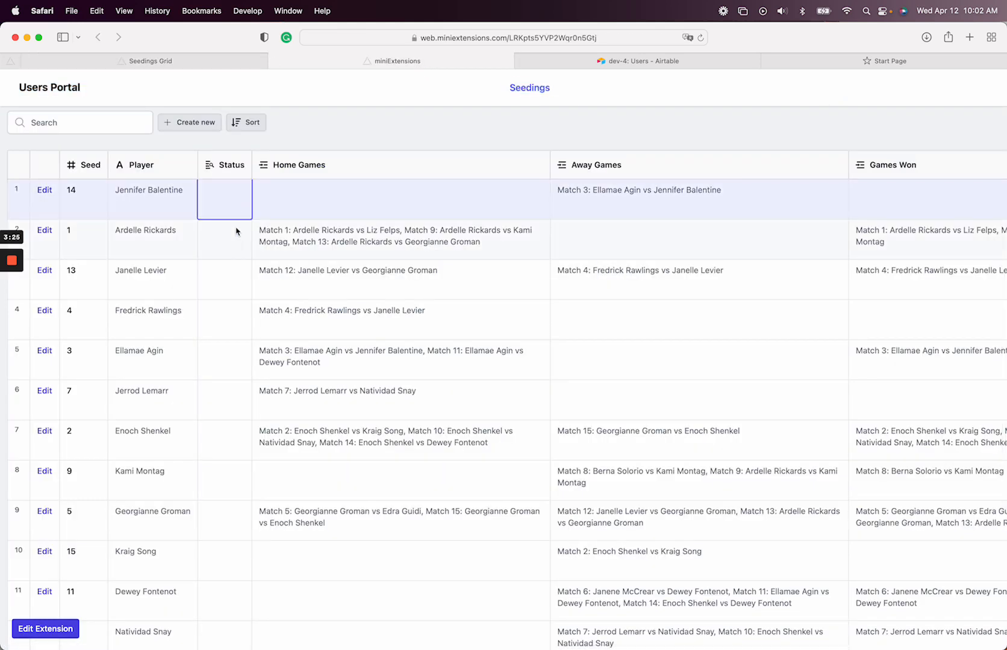
left_click(400, 235)
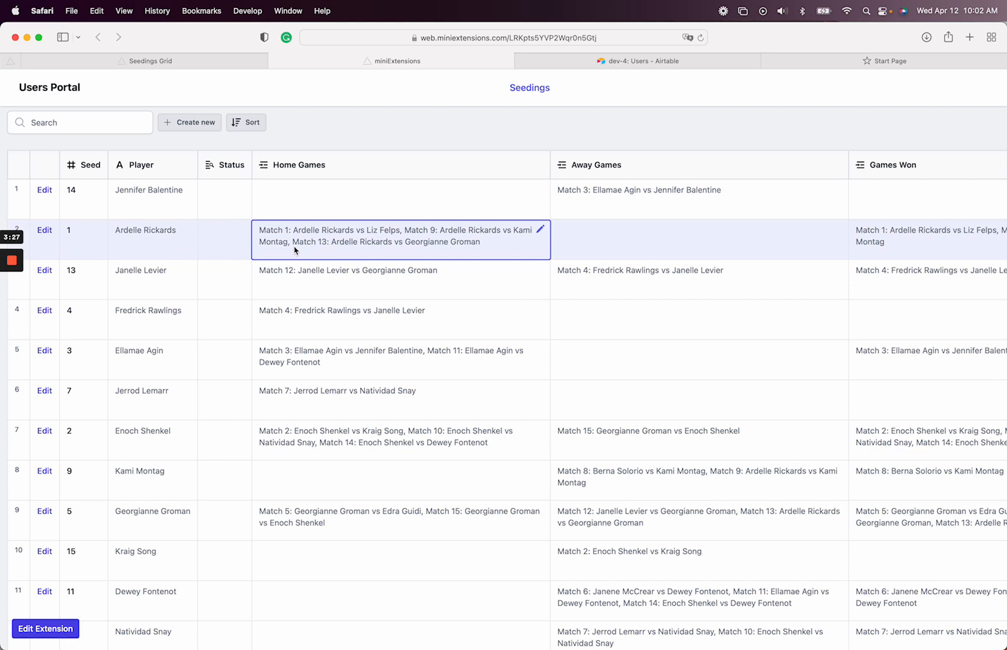
mouse_move(71, 206)
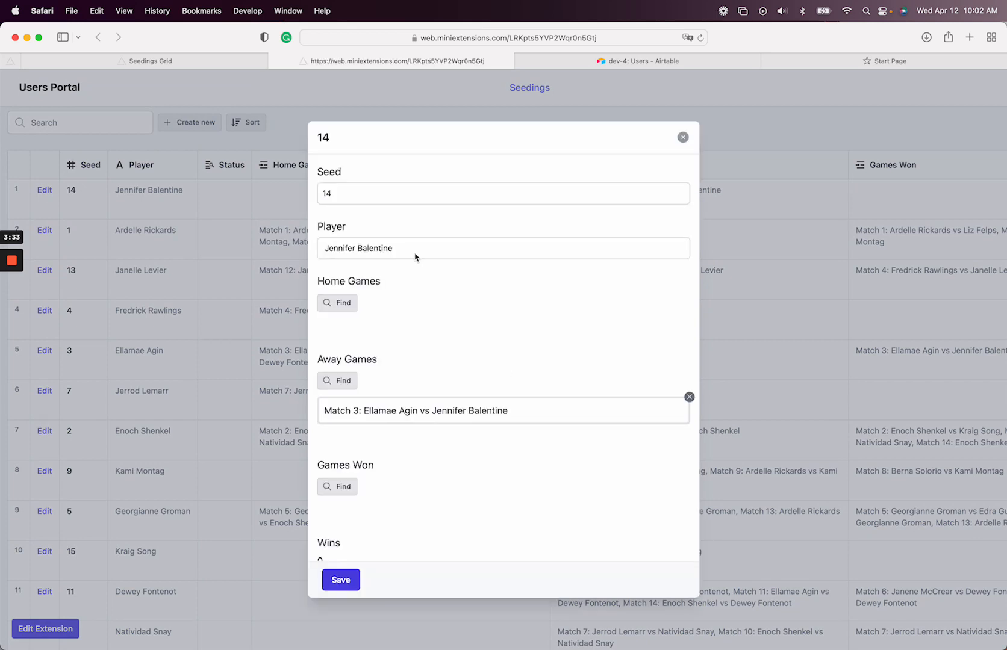
mouse_move(430, 342)
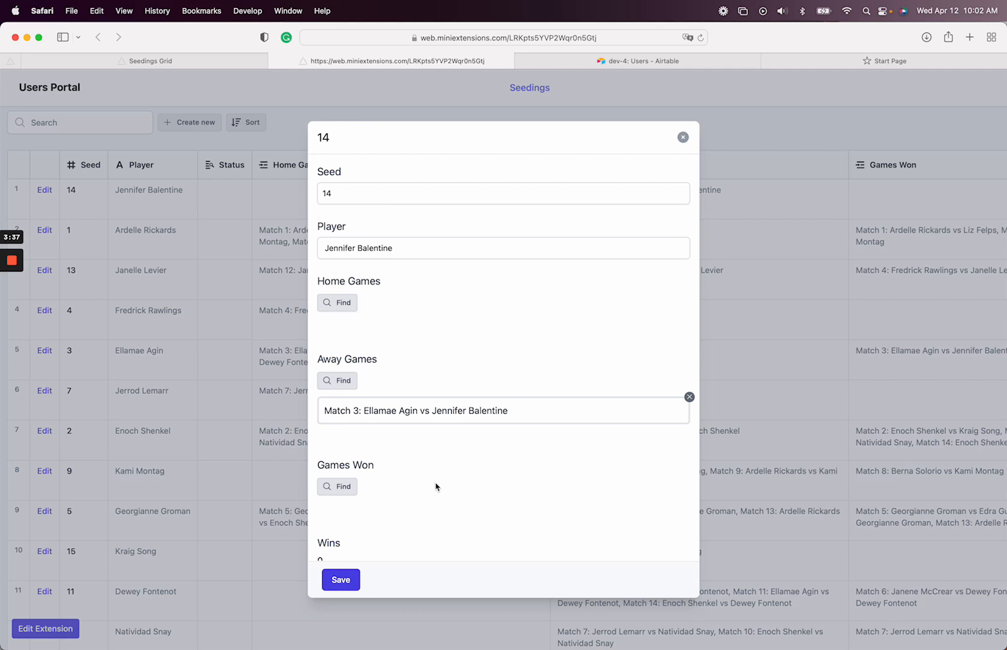
mouse_move(427, 550)
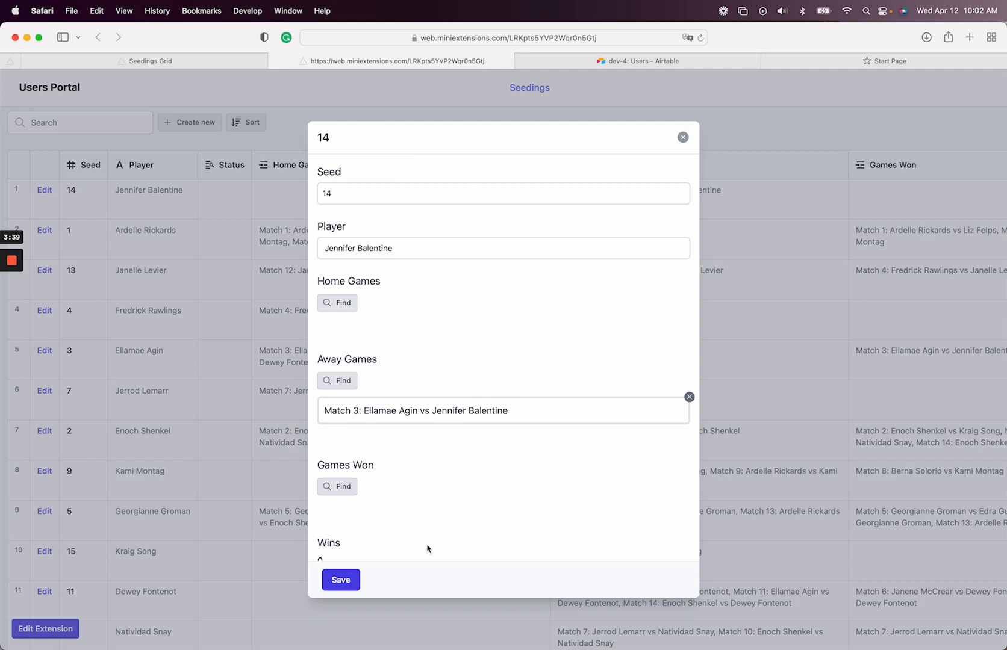
scroll("down", 3)
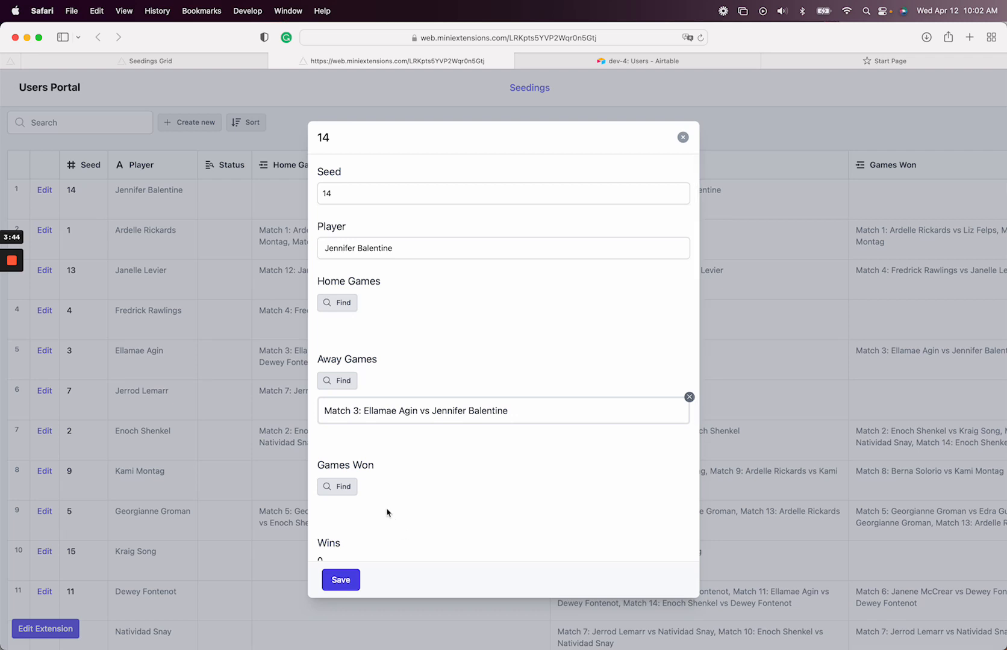
left_click(683, 137)
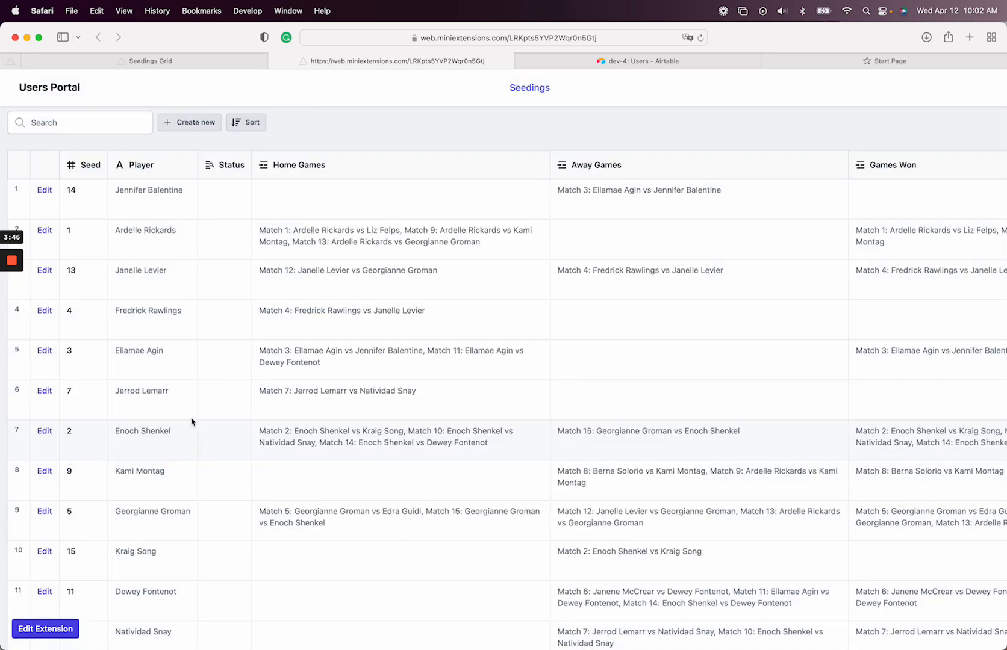
left_click(45, 628)
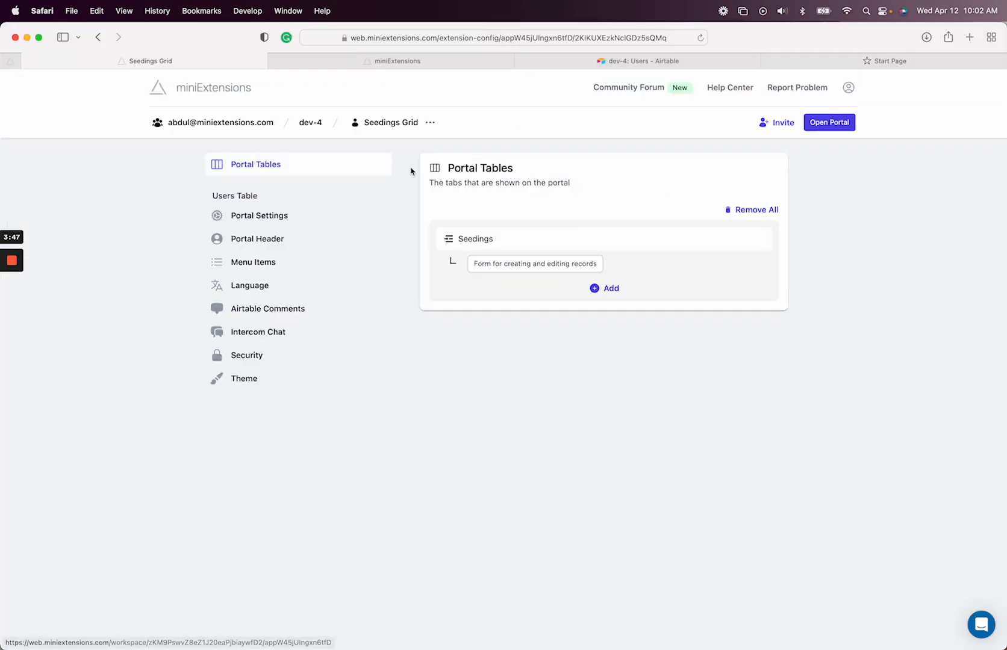
Open the Seedings tab's View Records settings and scroll through grid, filter and view options
left_click(475, 239)
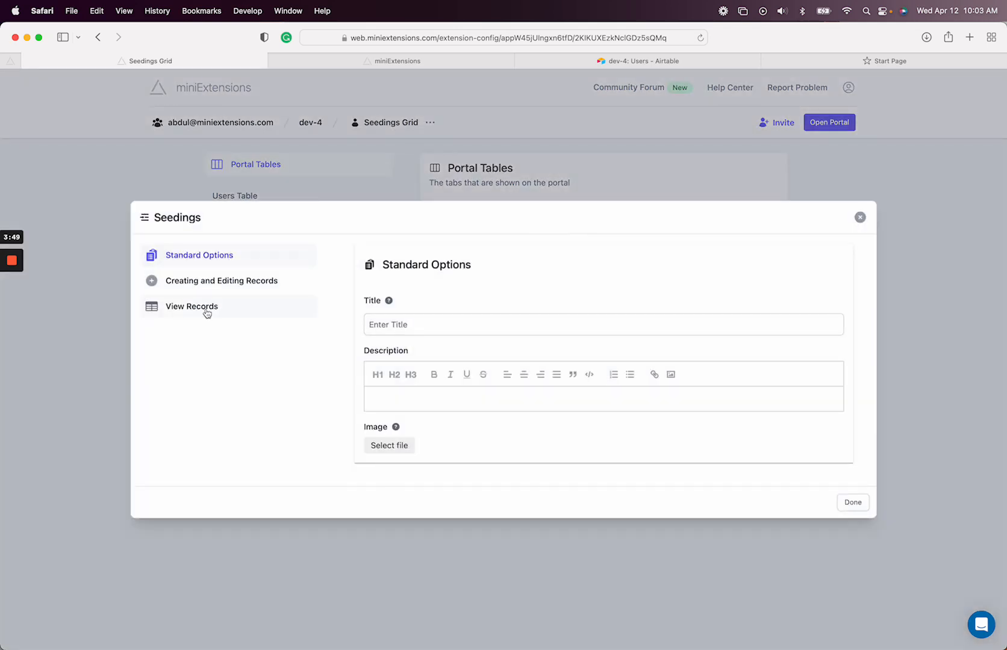
left_click(191, 307)
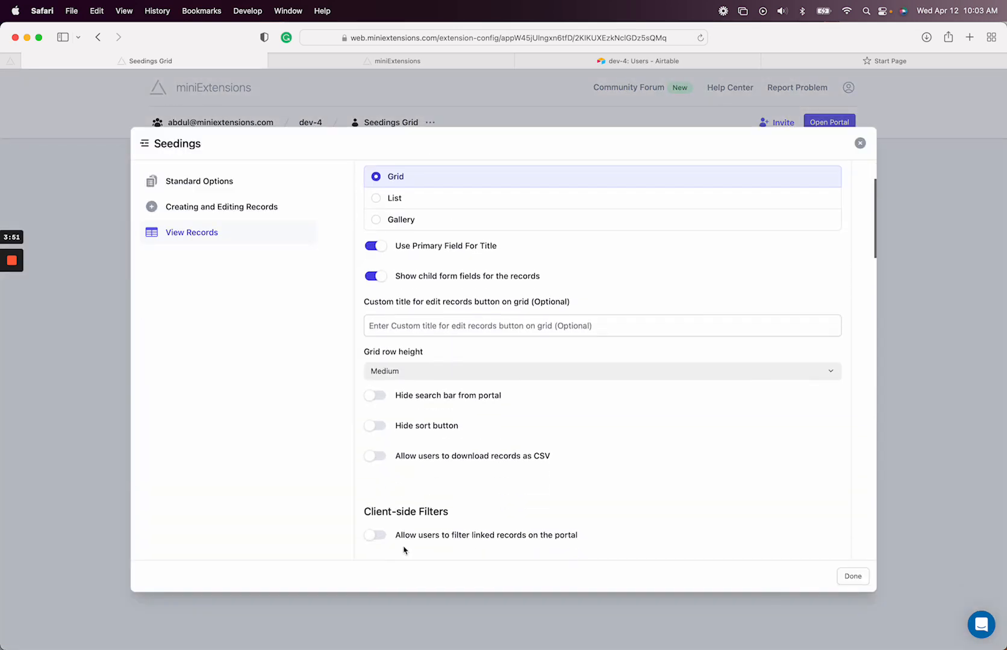
scroll("down", 3)
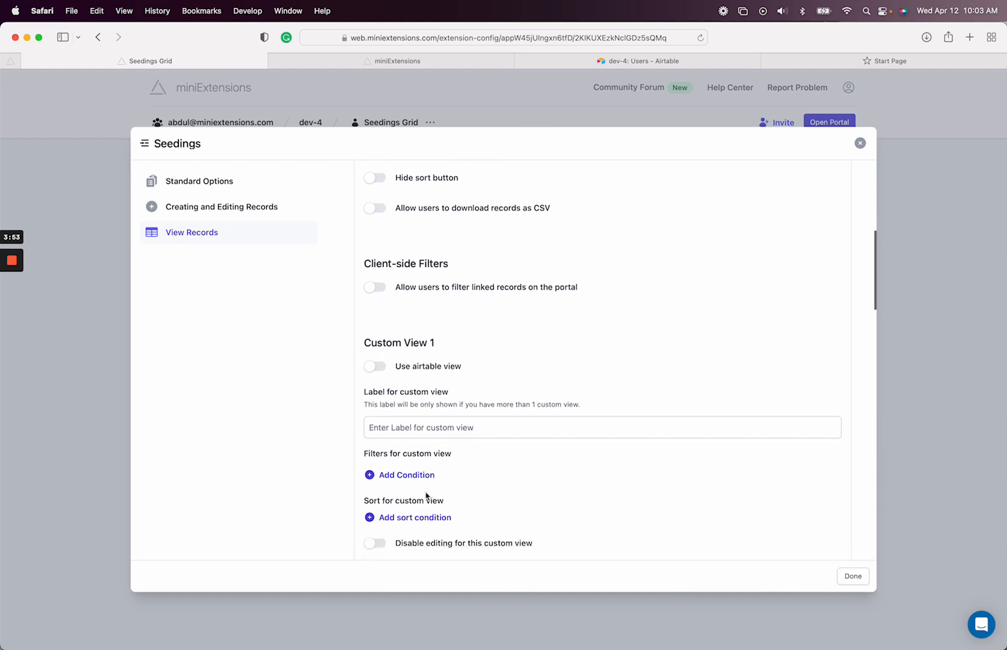
scroll("down", 3)
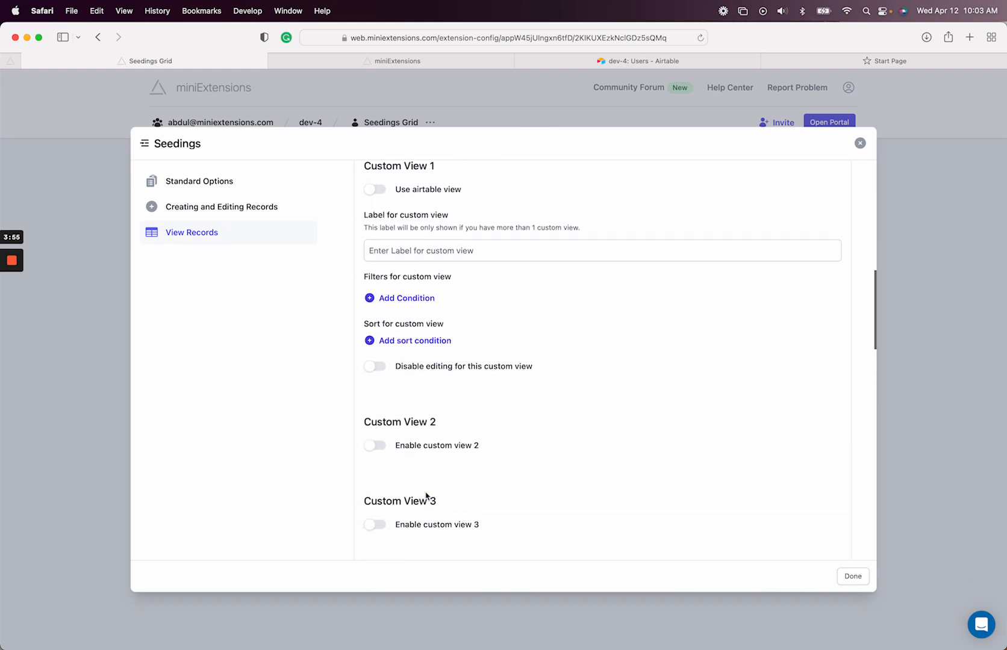